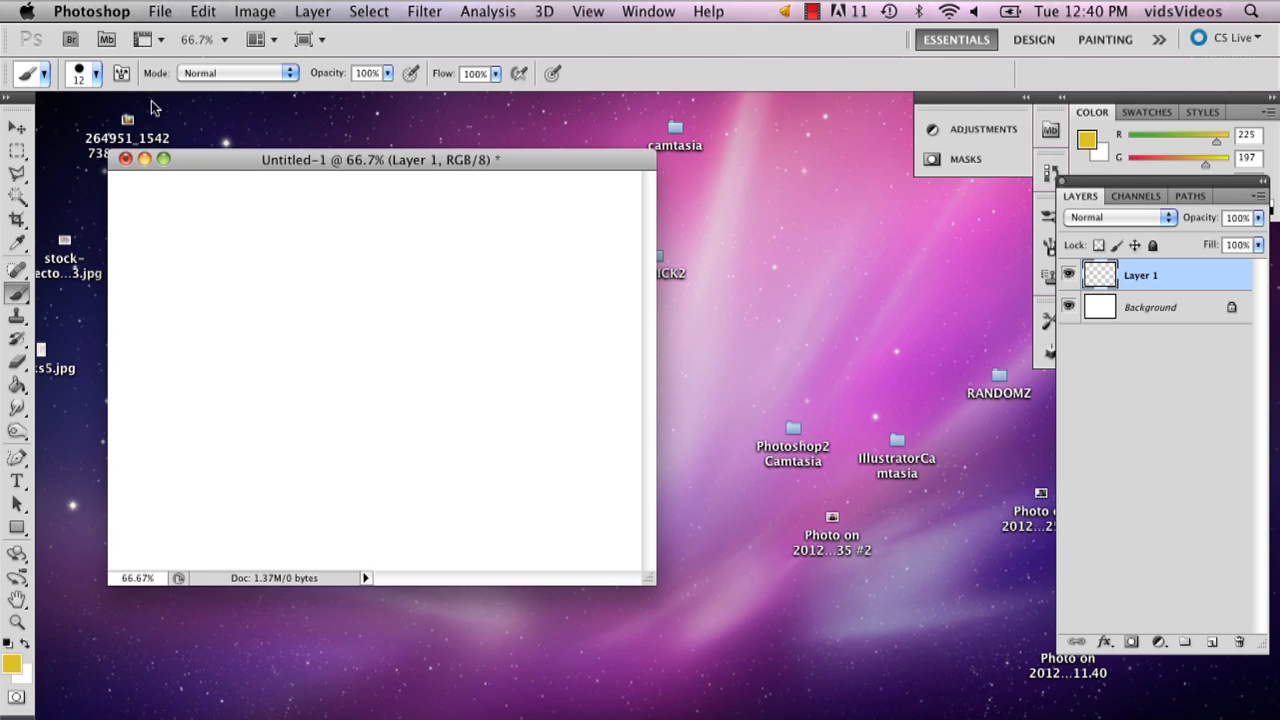
Paint a rough yellow lemon blob on Layer 1 with a 60 px round brush.
click(96, 72)
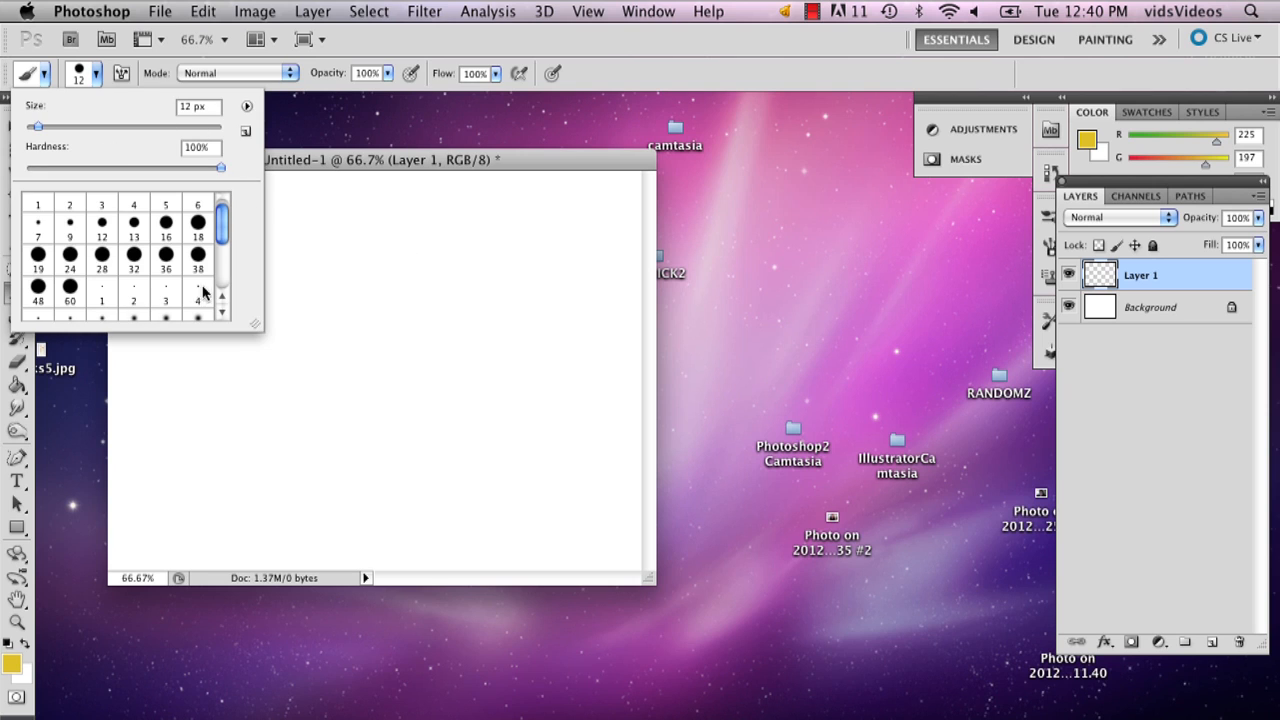
click(30, 72)
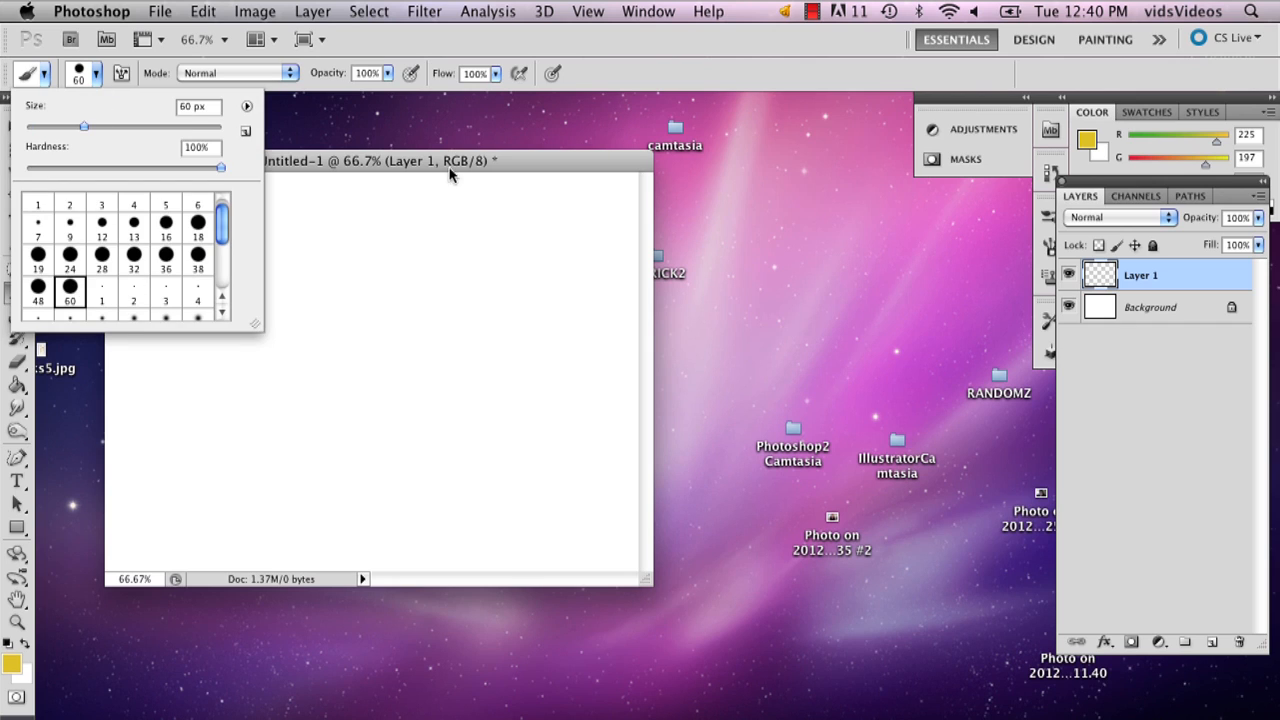
click(356, 356)
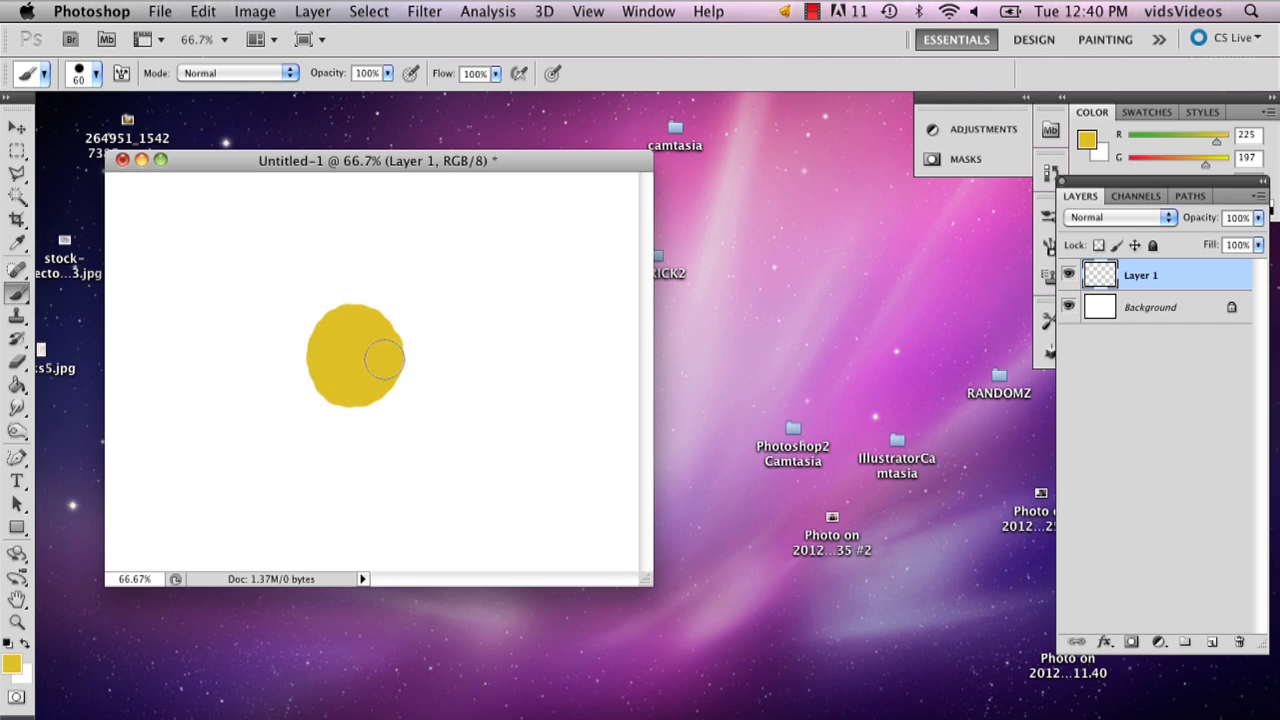
drag(356, 356, 390, 324)
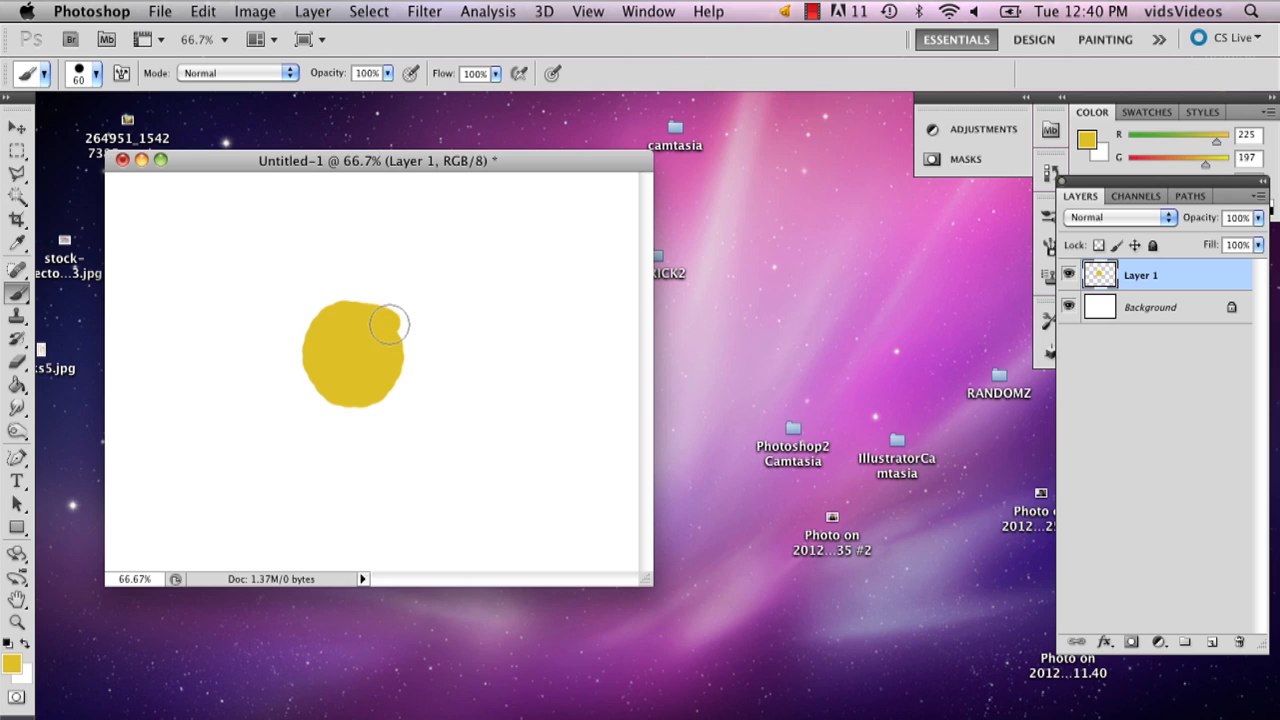
drag(390, 324, 302, 372)
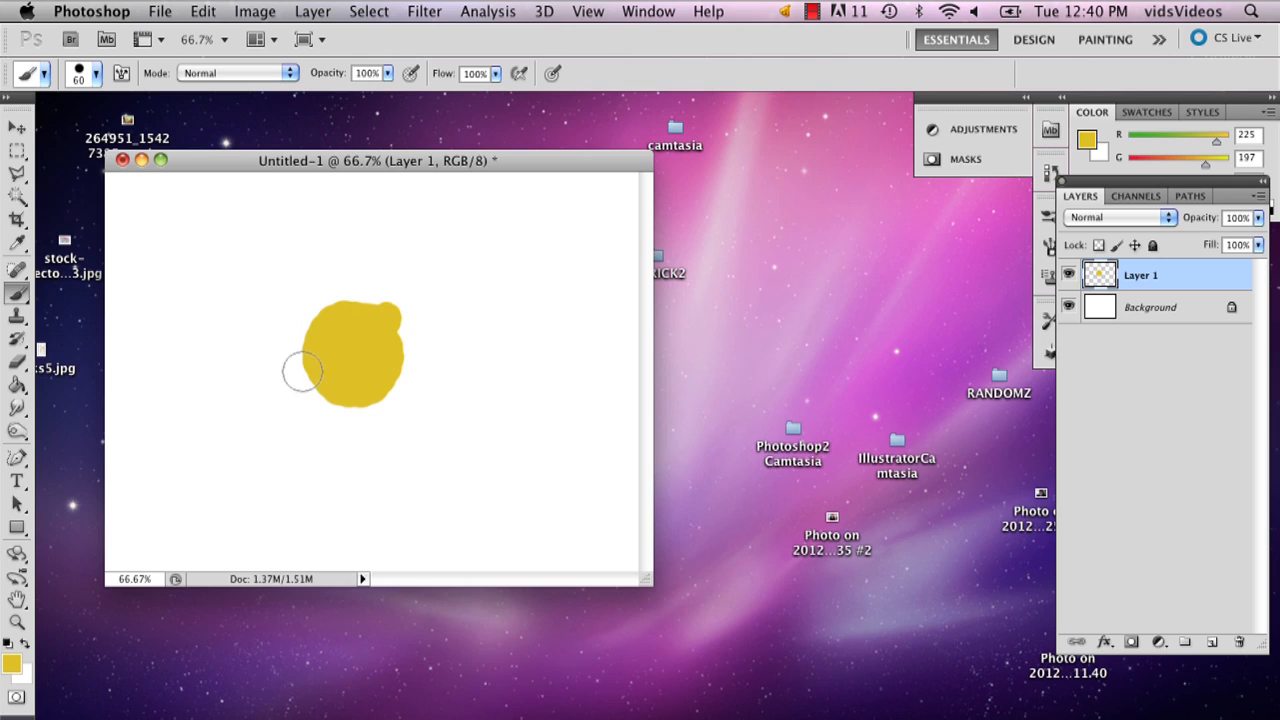
mouse_move(320, 372)
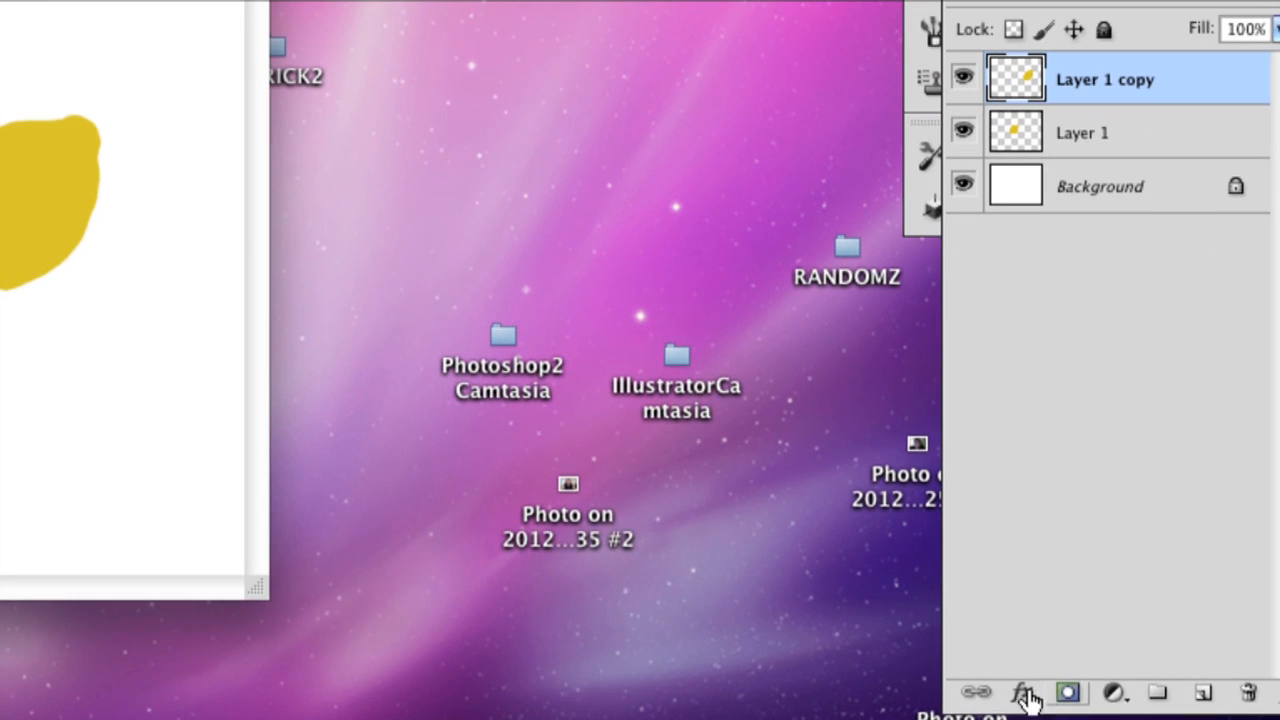
Tint the duplicate lemon olive green (#8aa013) with a Color Overlay effect to make a lime.
click(1020, 692)
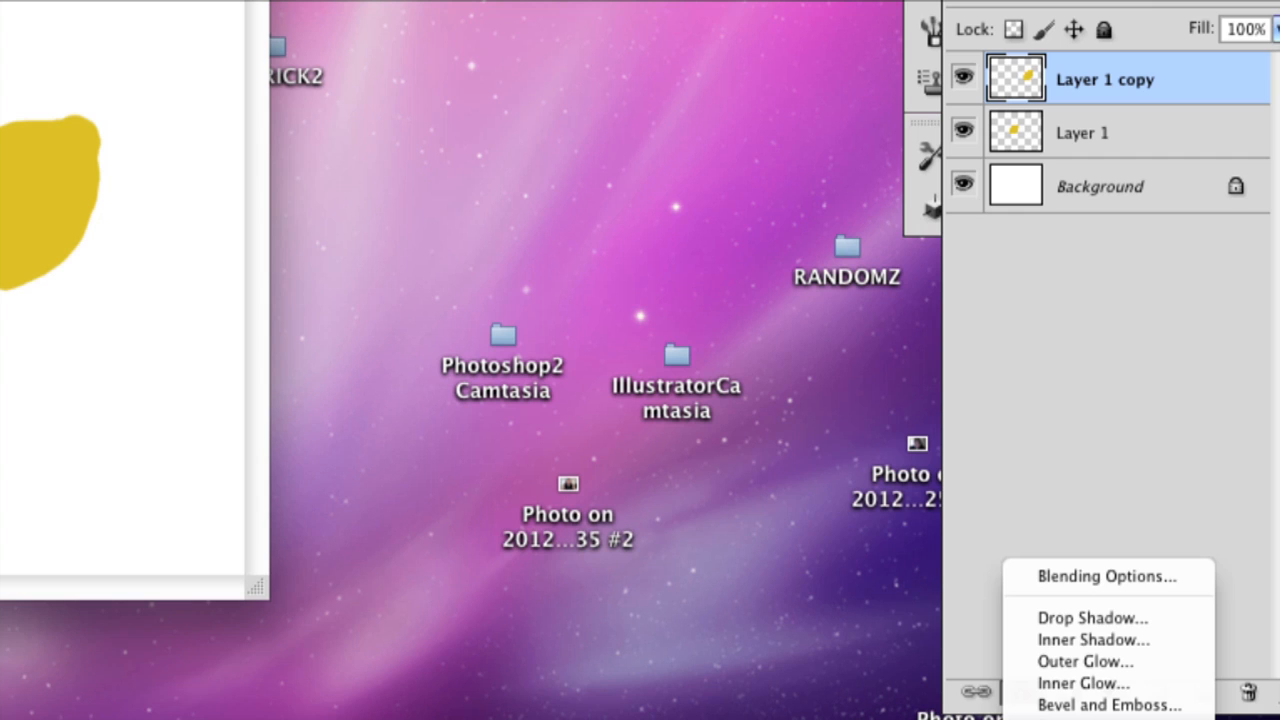
click(1106, 576)
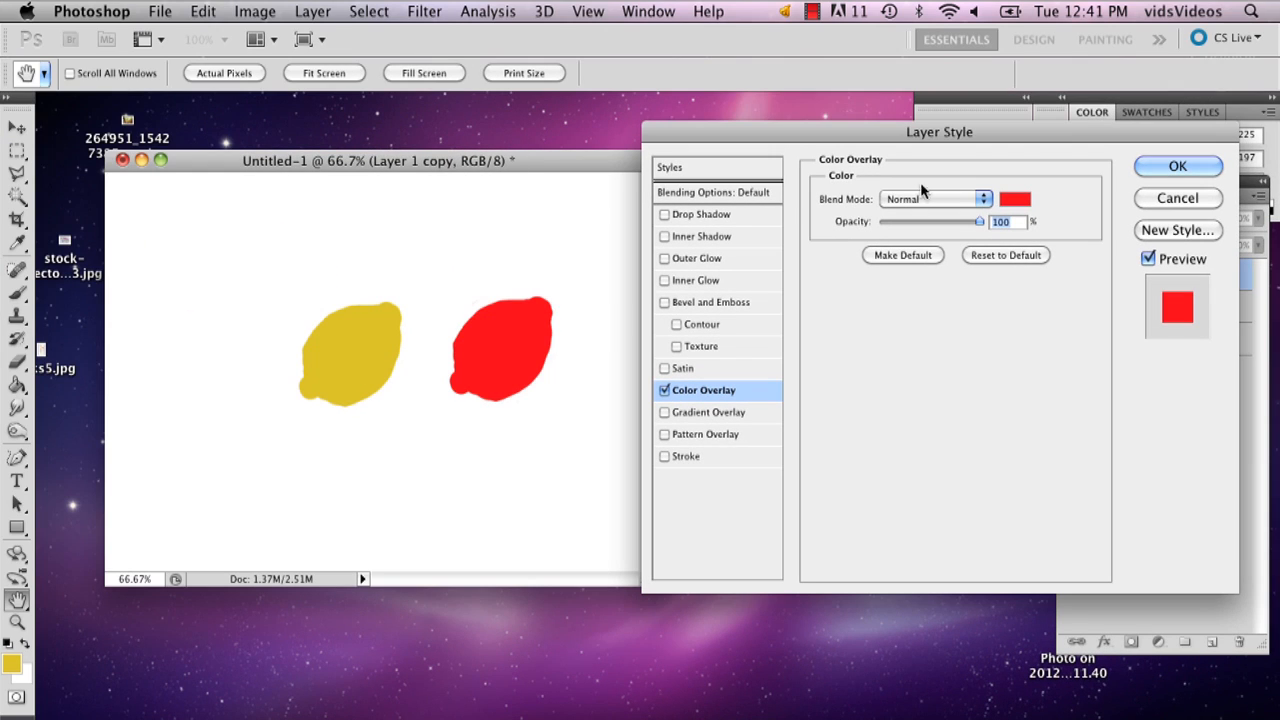
click(1014, 198)
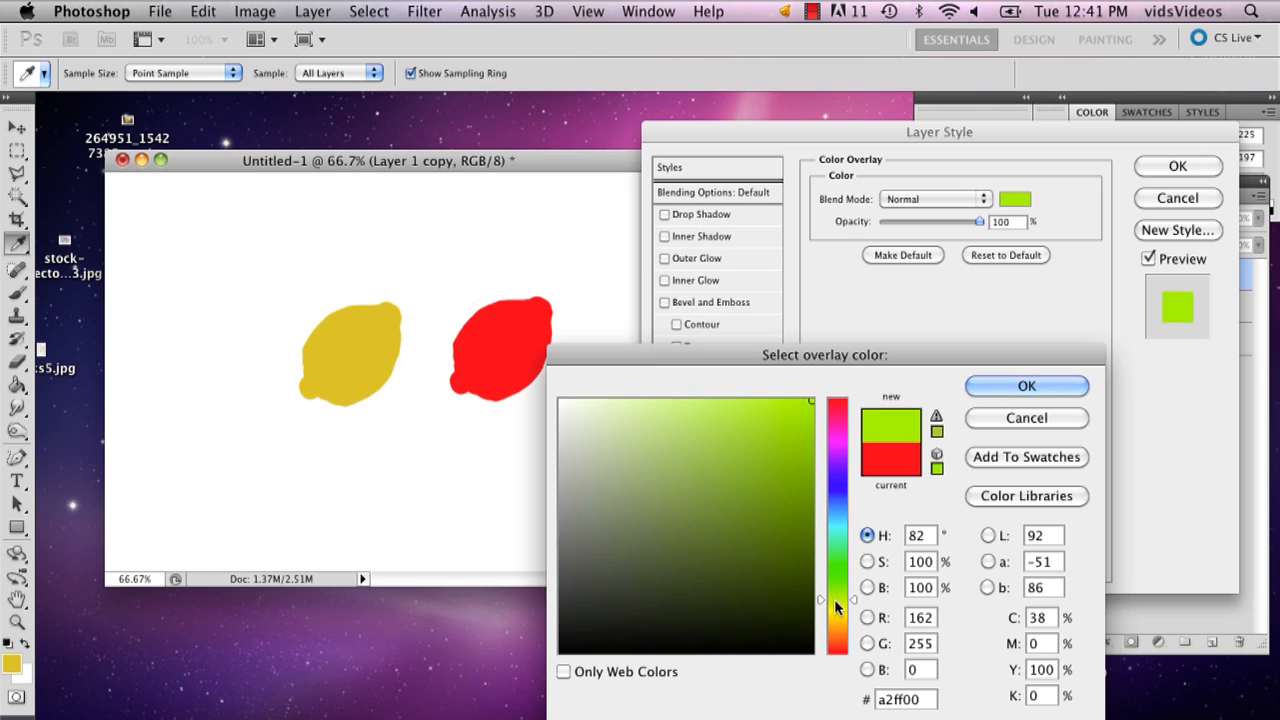
click(788, 496)
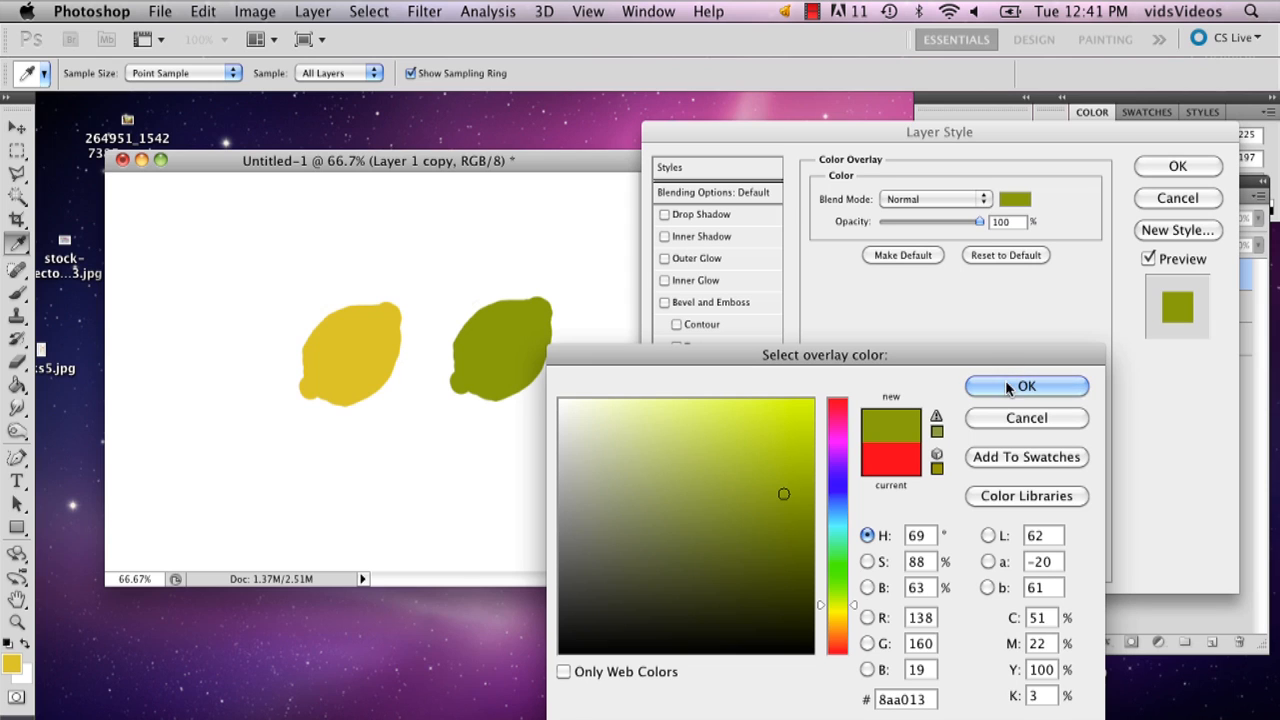
click(1026, 386)
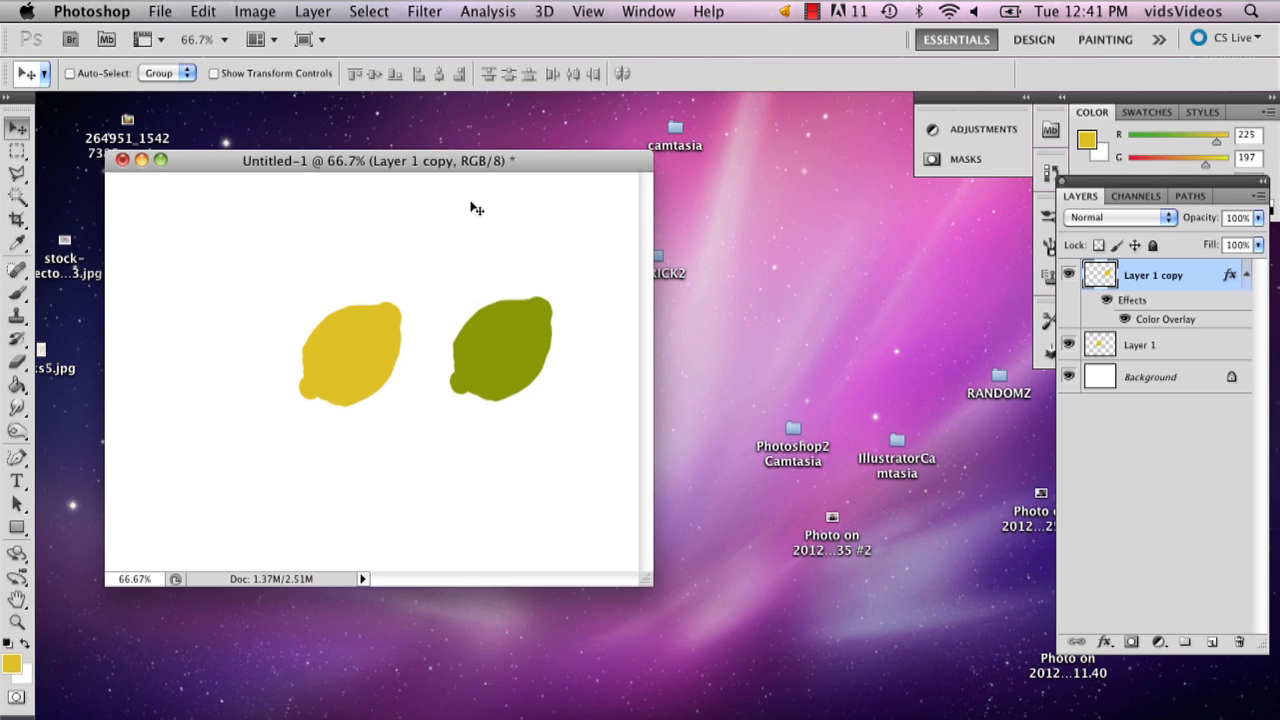
Move the green lime left so it overlaps the lemon from the upper left.
right_click(556, 464)
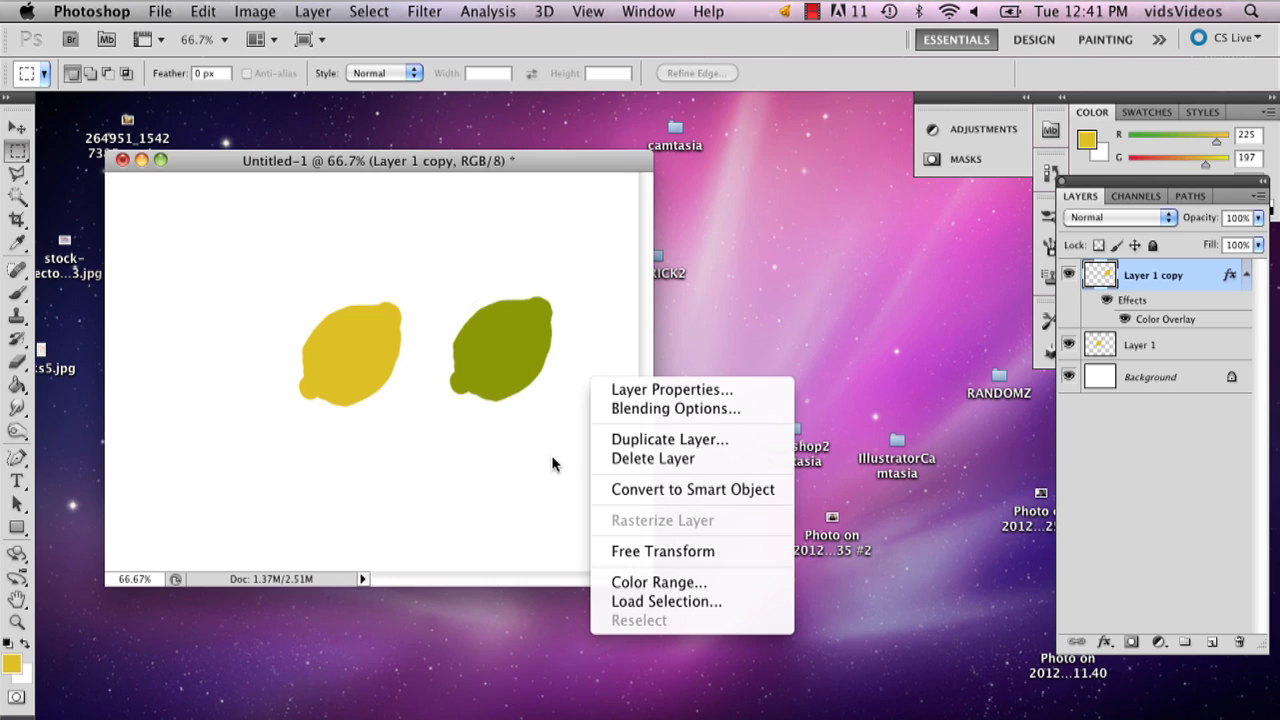
click(662, 552)
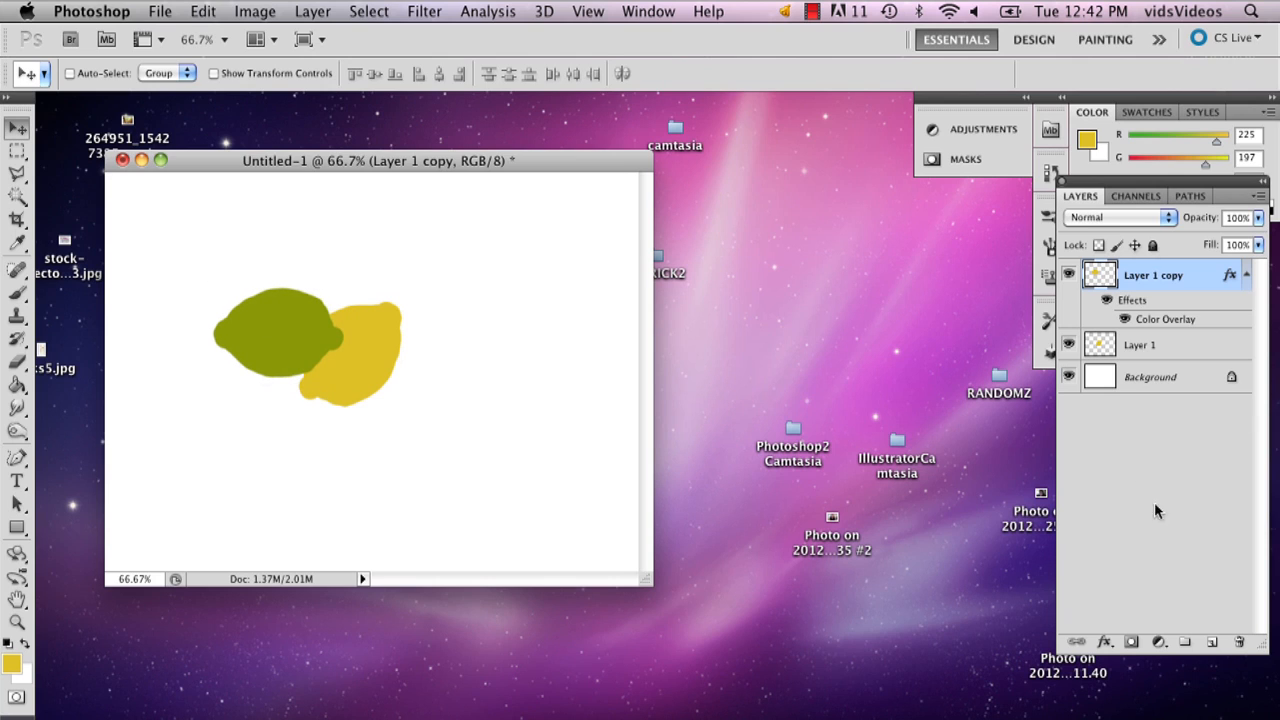
right_click(1152, 276)
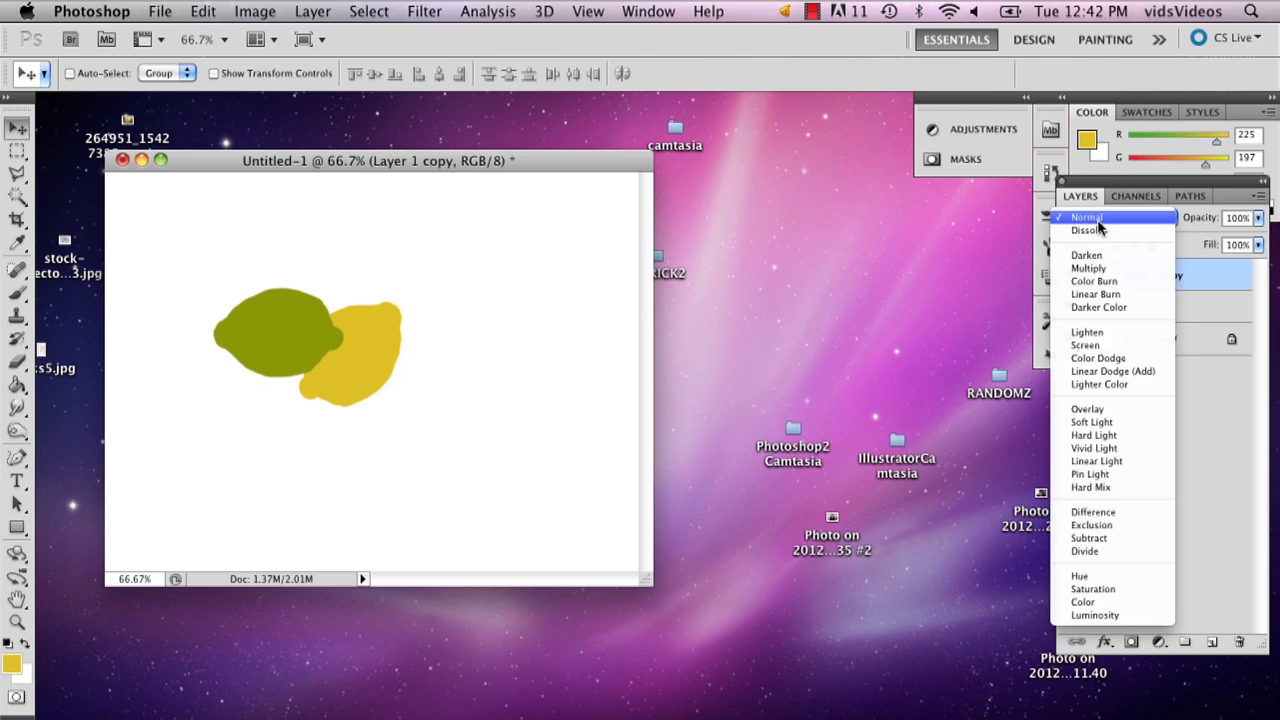
mouse_move(1090, 268)
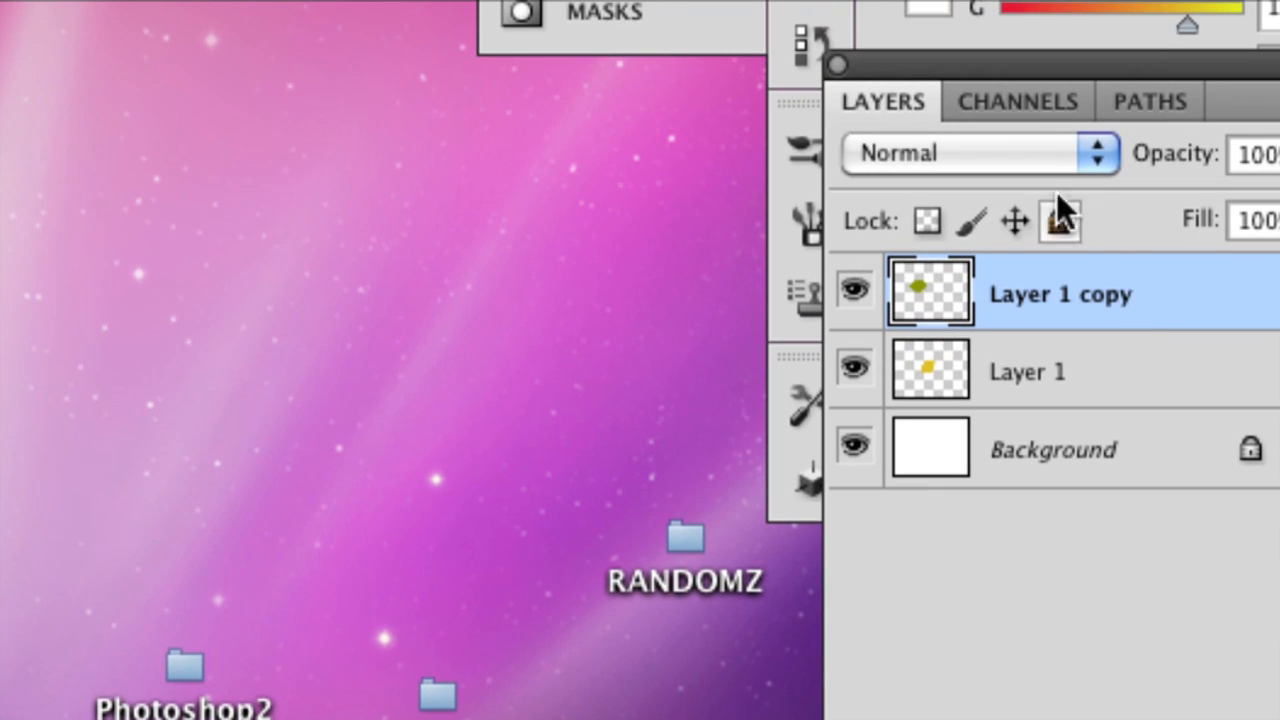
Set the lime layer's blend mode to Multiply.
click(976, 152)
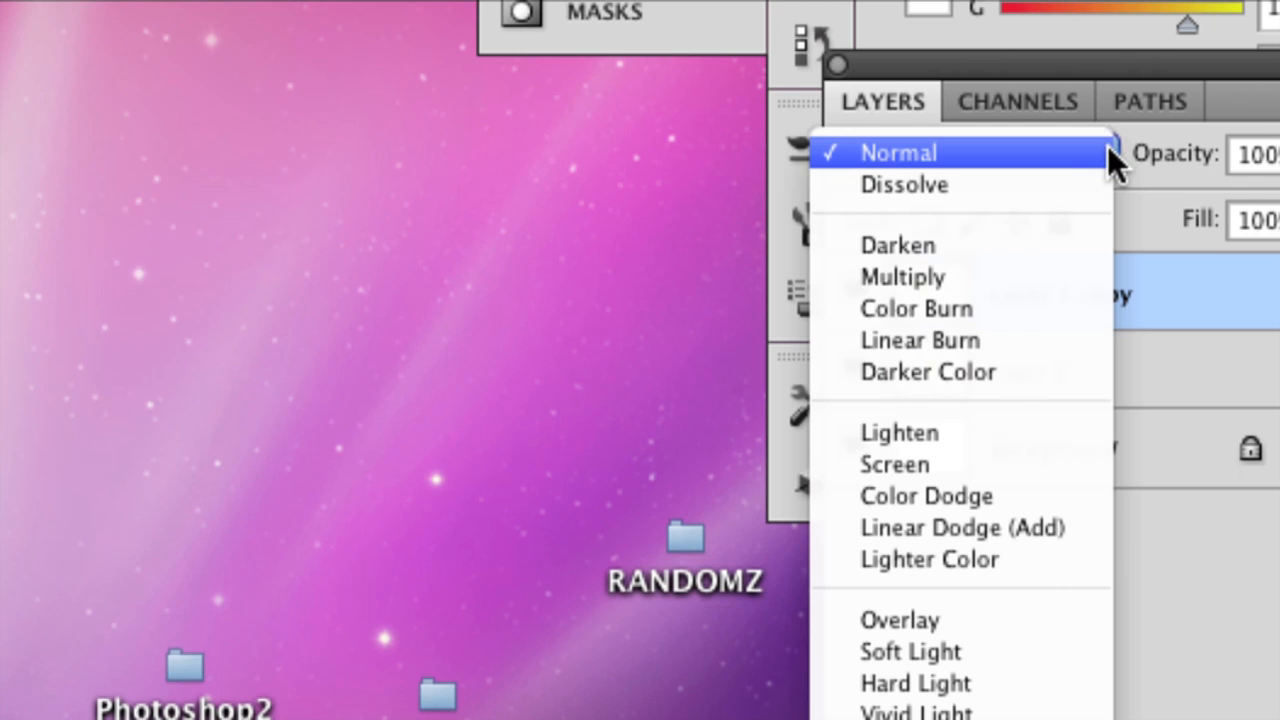
click(900, 276)
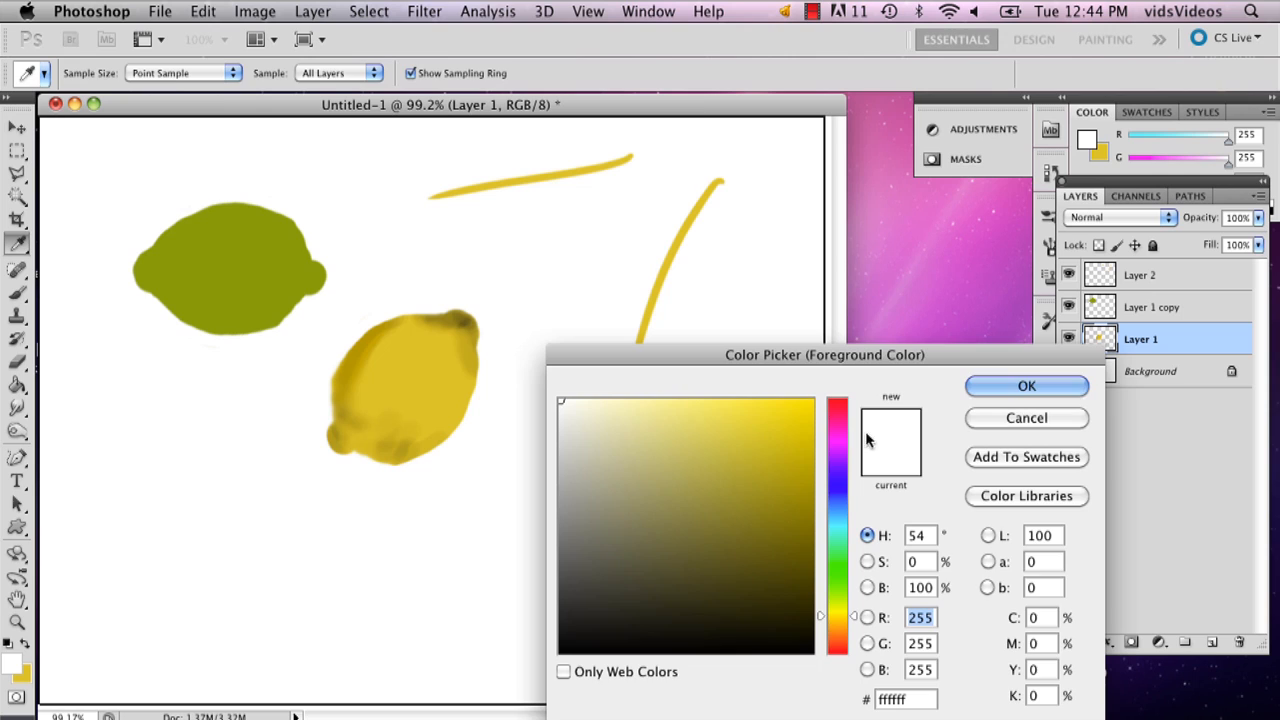
Set a pale yellow (#ffec82) foreground colour for the lemon highlights on Layer 3.
click(1026, 386)
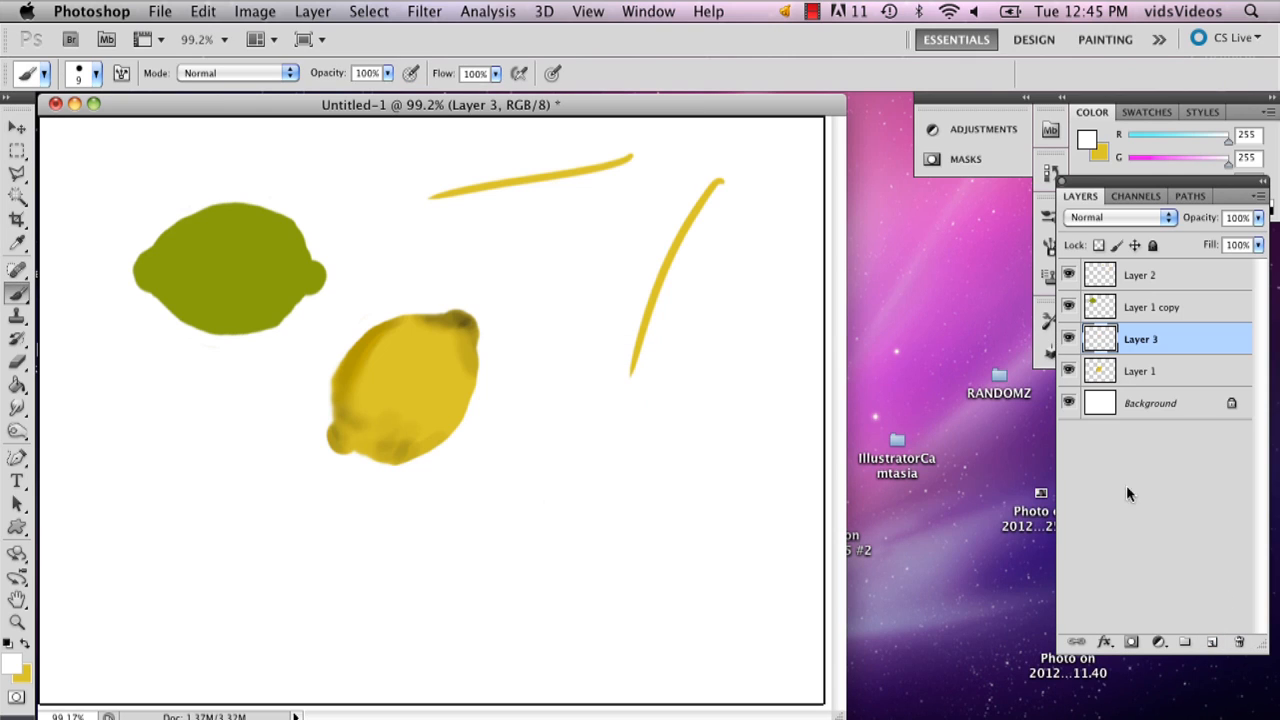
mouse_move(652, 310)
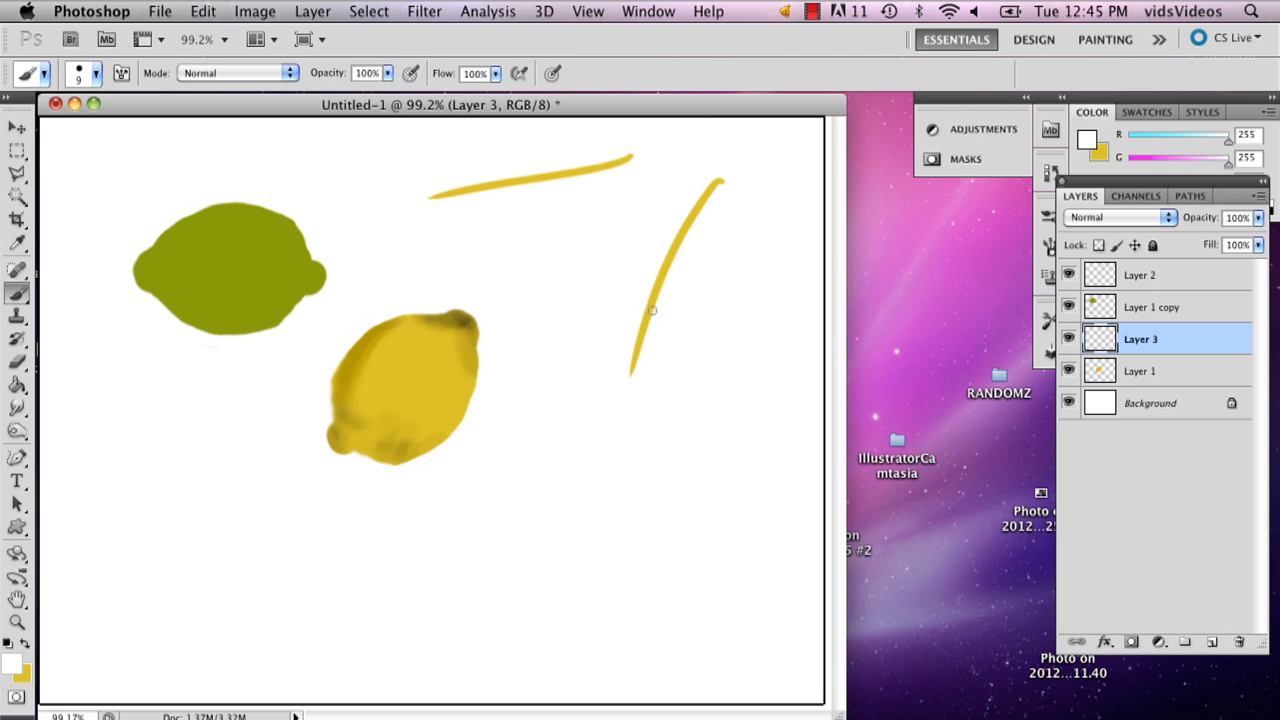
mouse_move(368, 312)
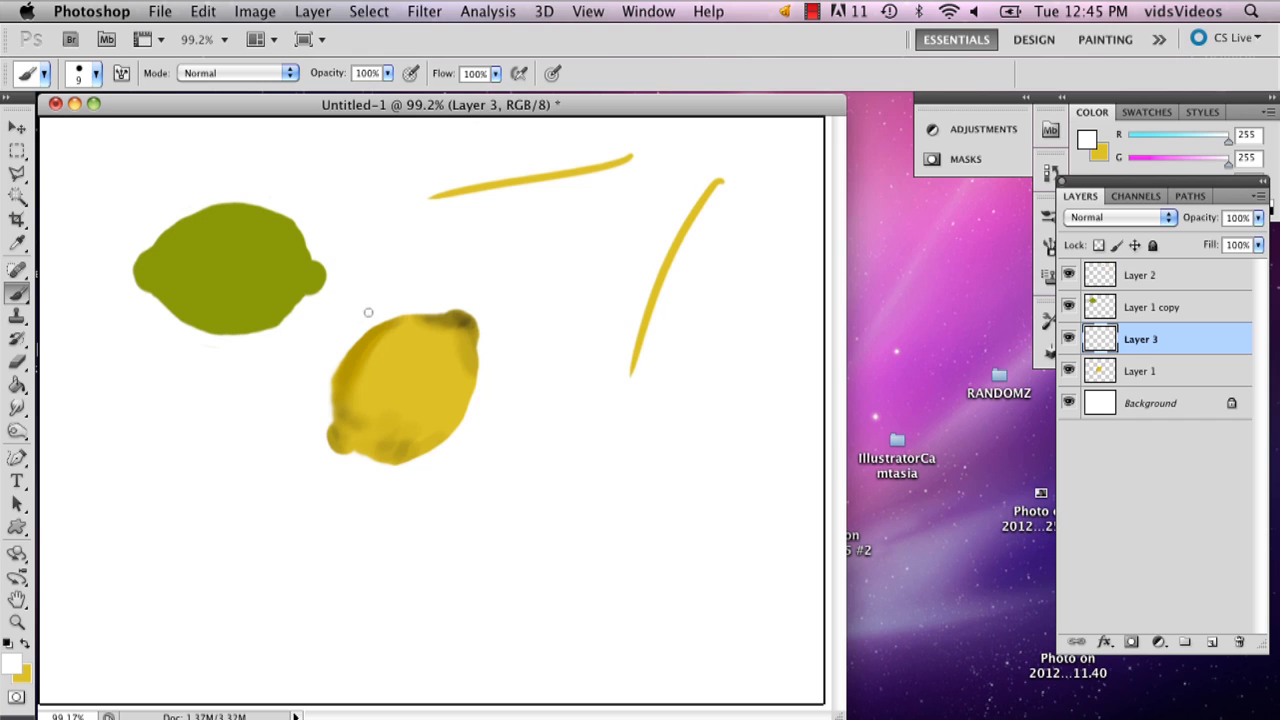
mouse_move(436, 328)
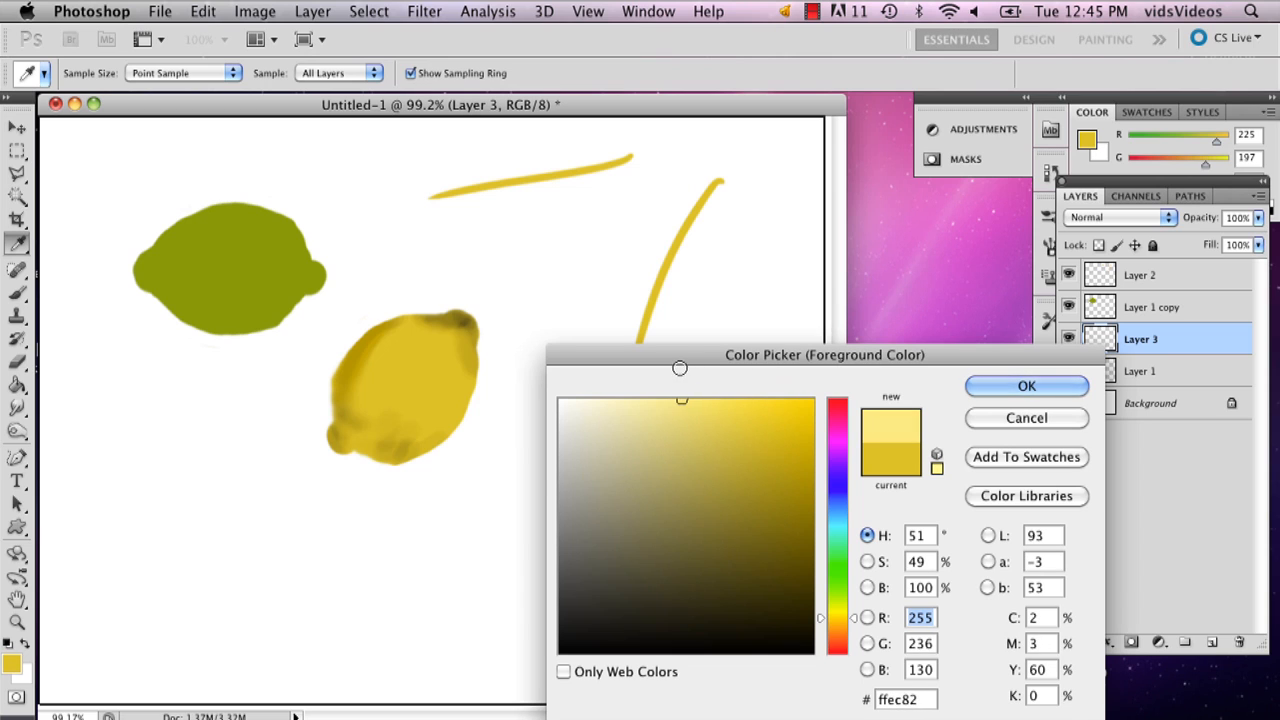
click(1026, 386)
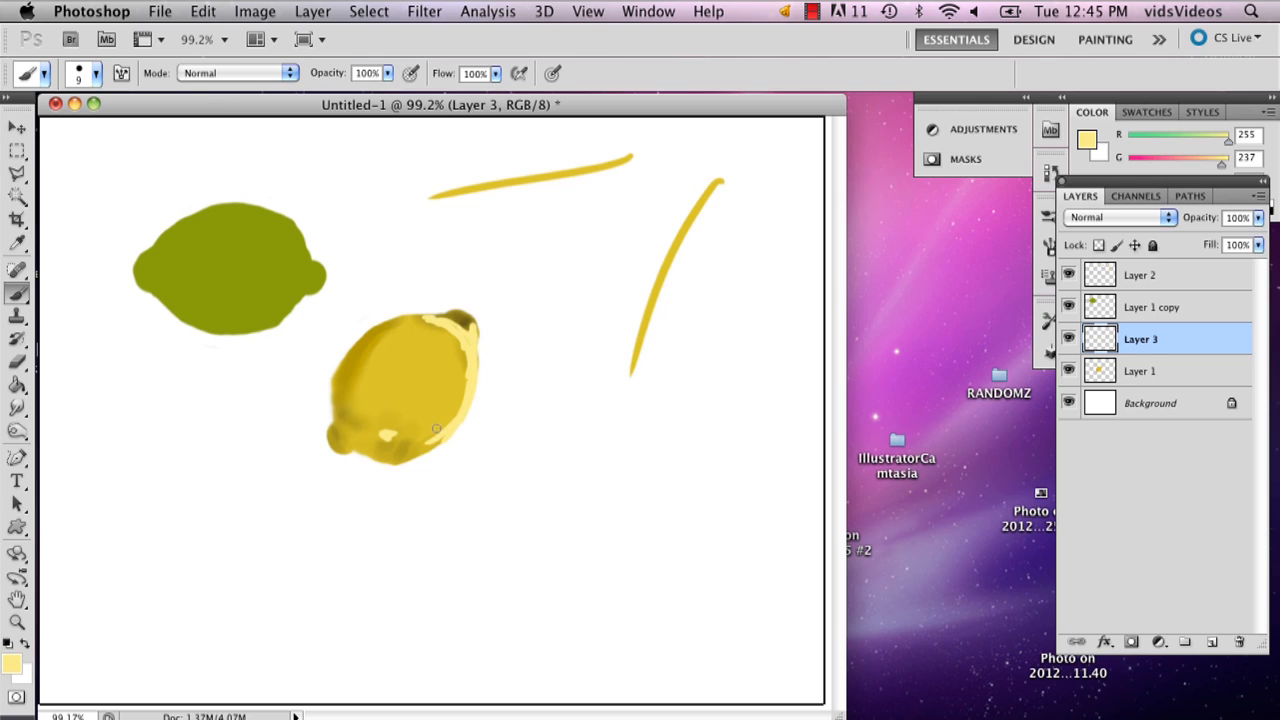
mouse_move(392, 374)
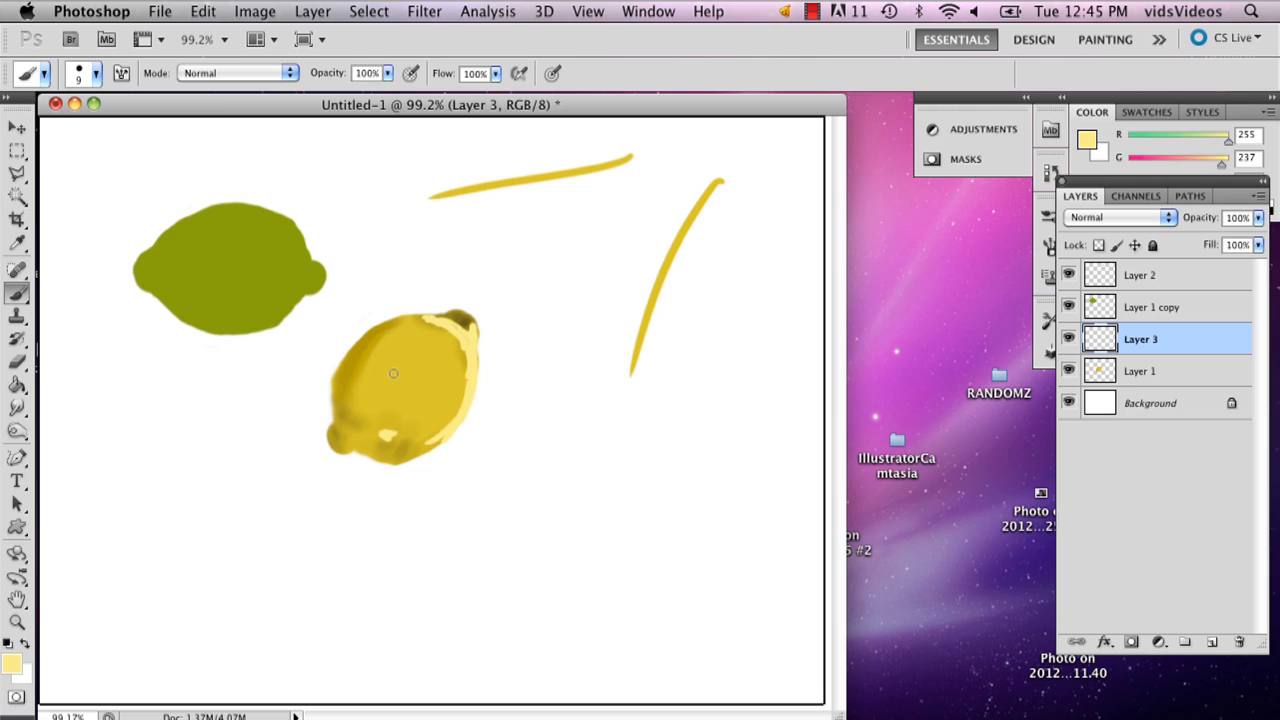
mouse_move(364, 324)
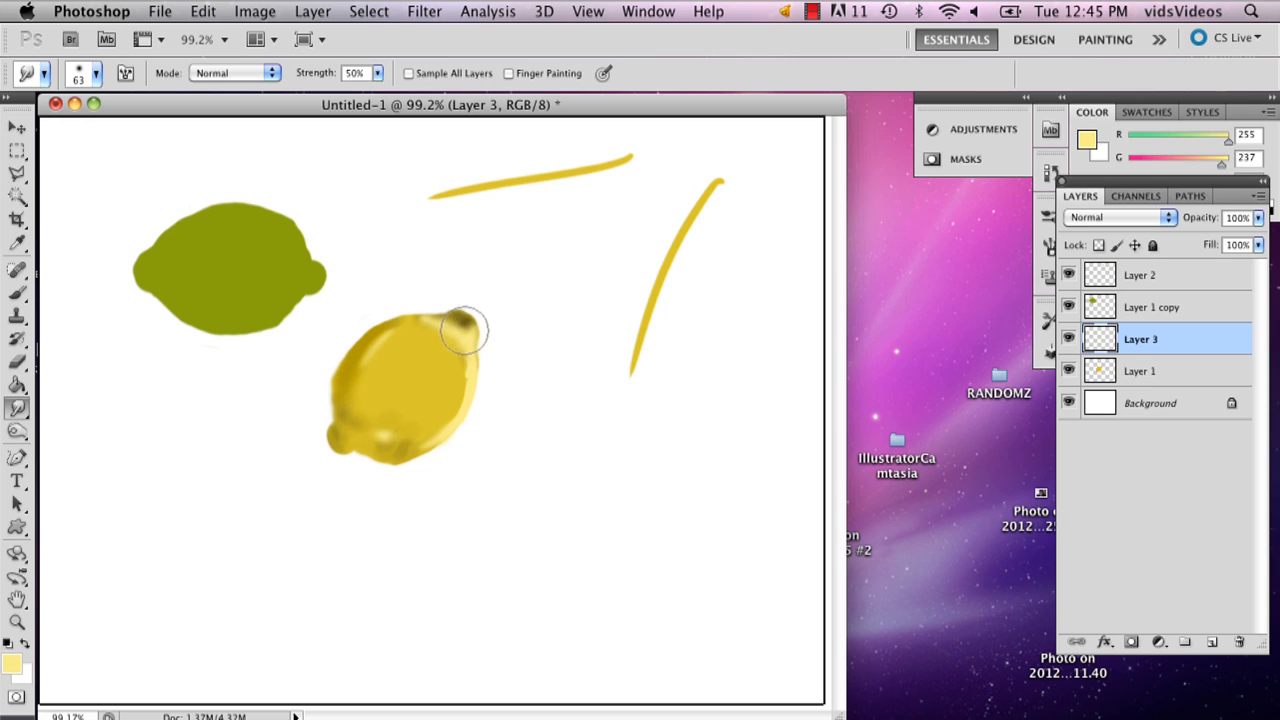
Smudge the pale highlights across the lemon and switch to the Dodge tool.
drag(464, 330, 480, 376)
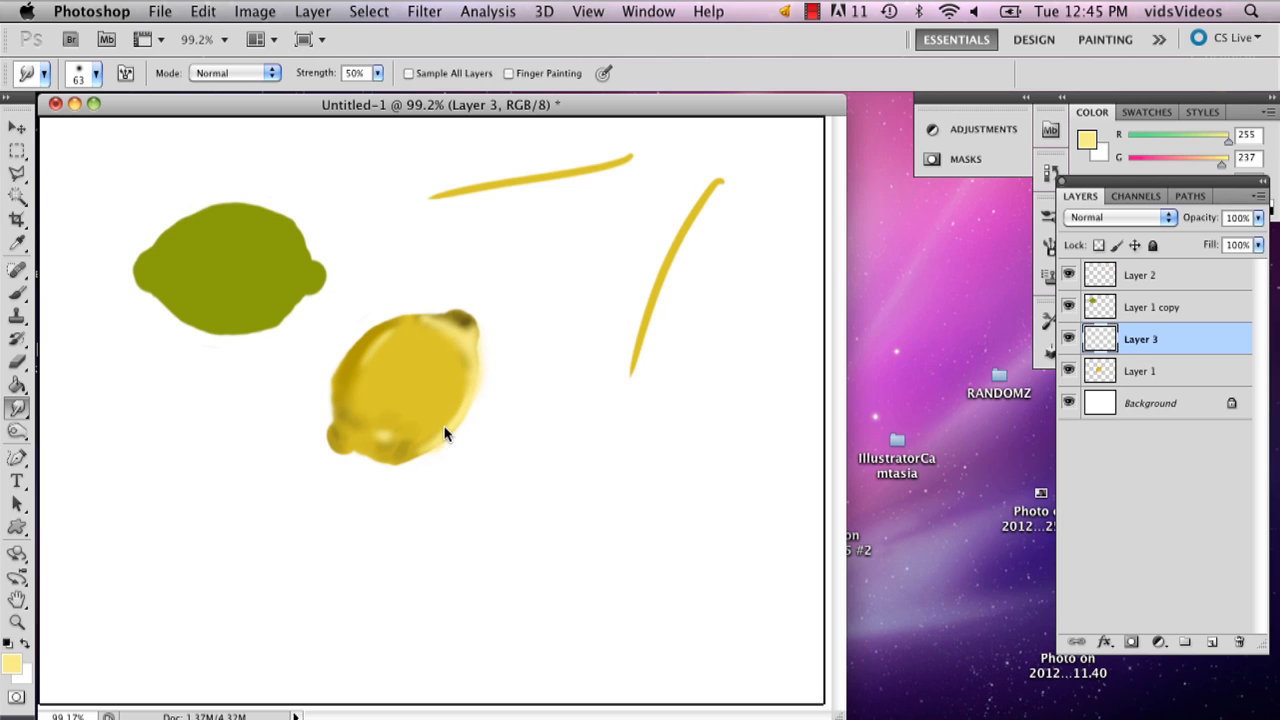
mouse_move(536, 268)
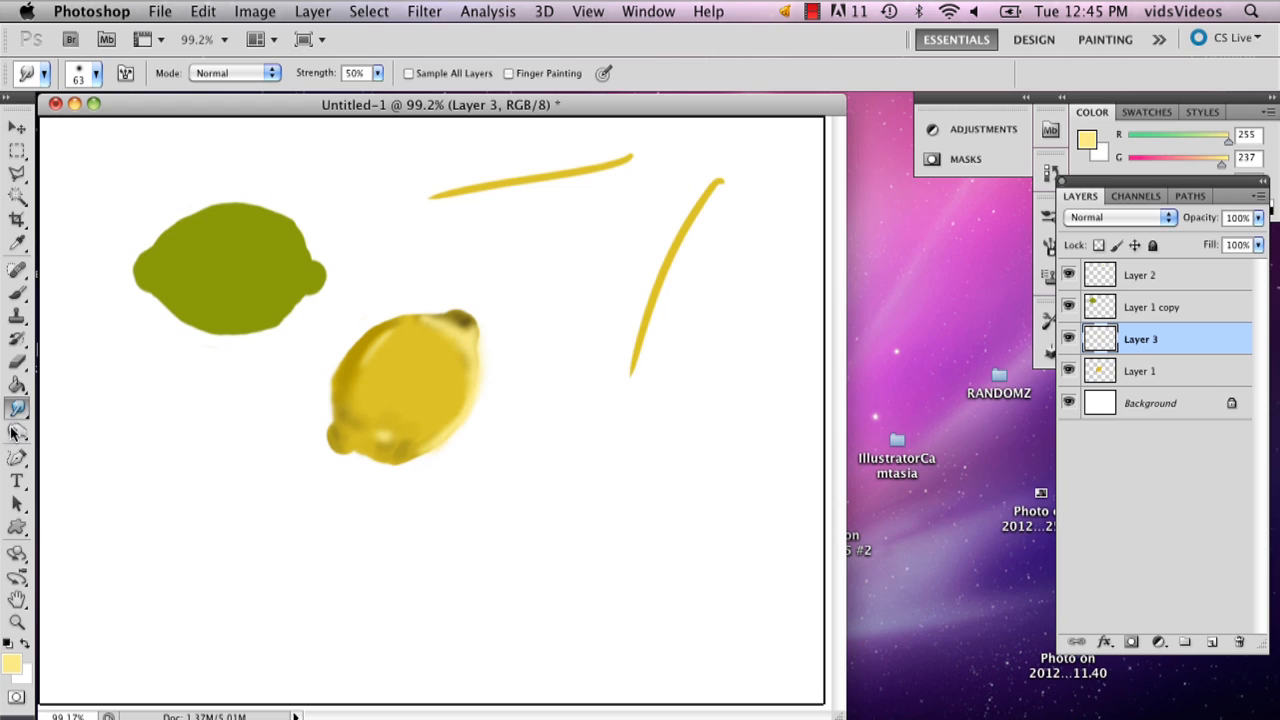
click(18, 408)
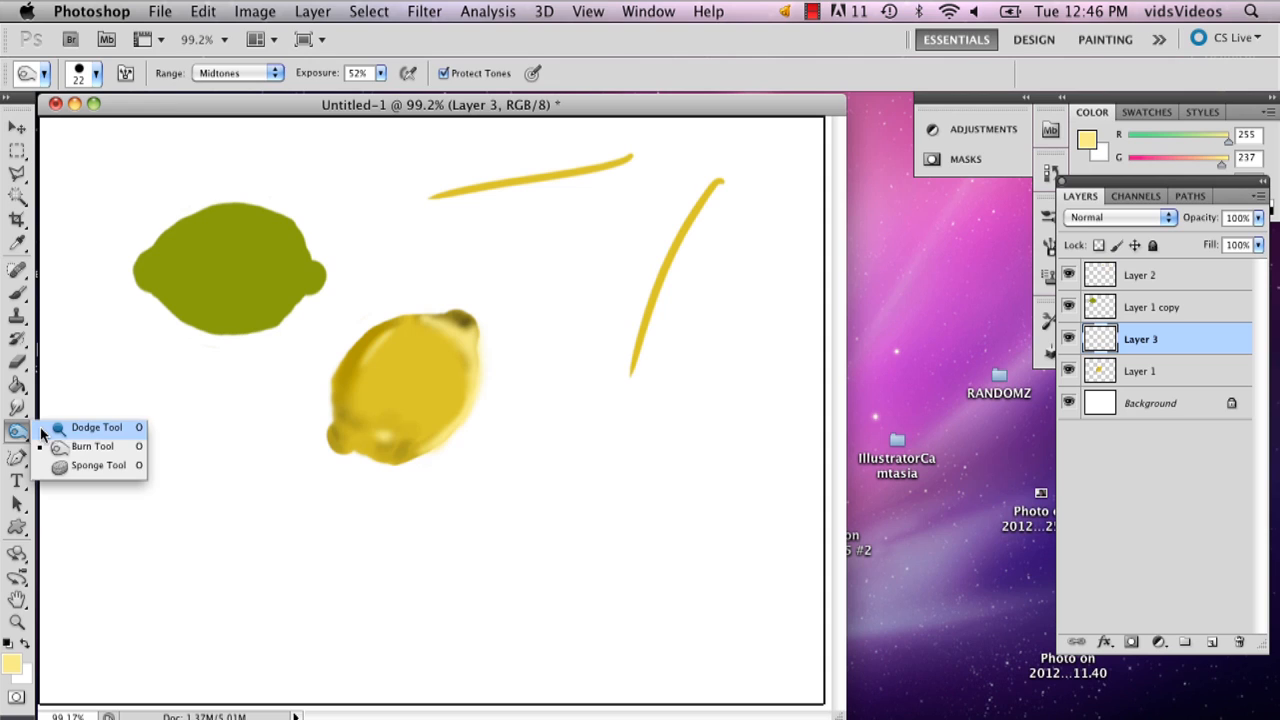
click(96, 72)
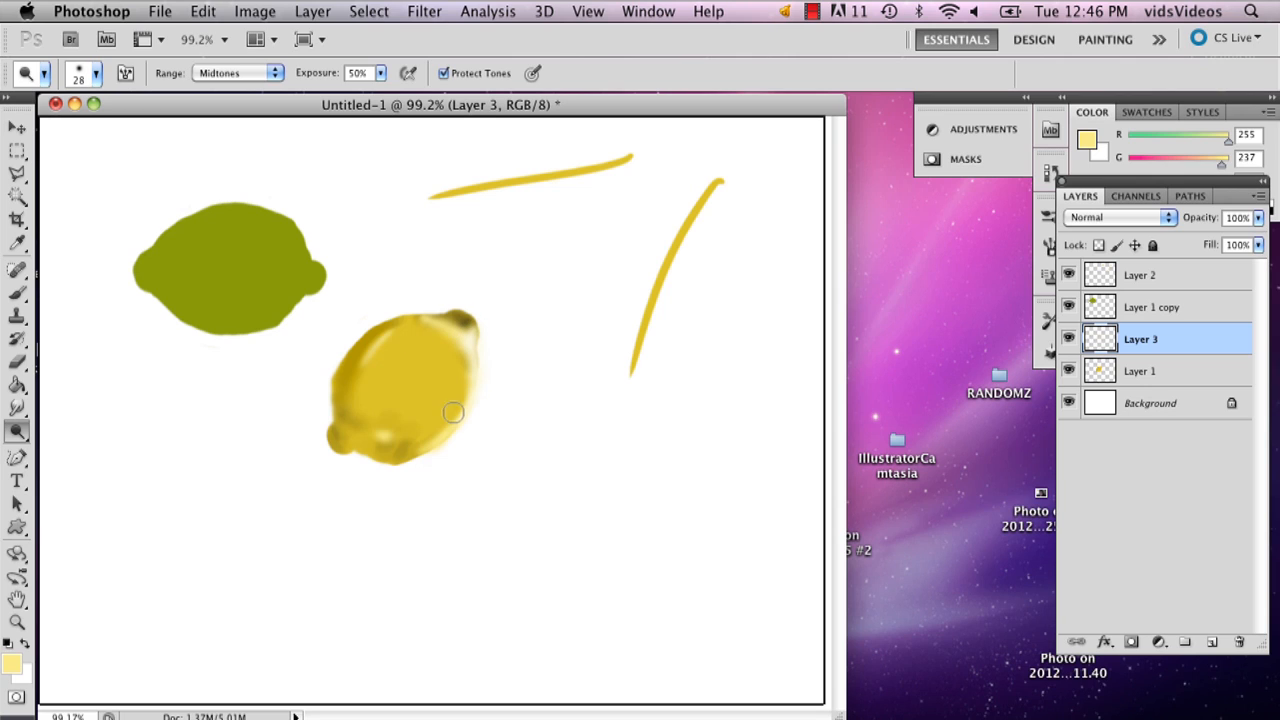
Lighten spots on the lemon with Dodge at Midtones, 50% exposure, on Layer 1.
click(1140, 370)
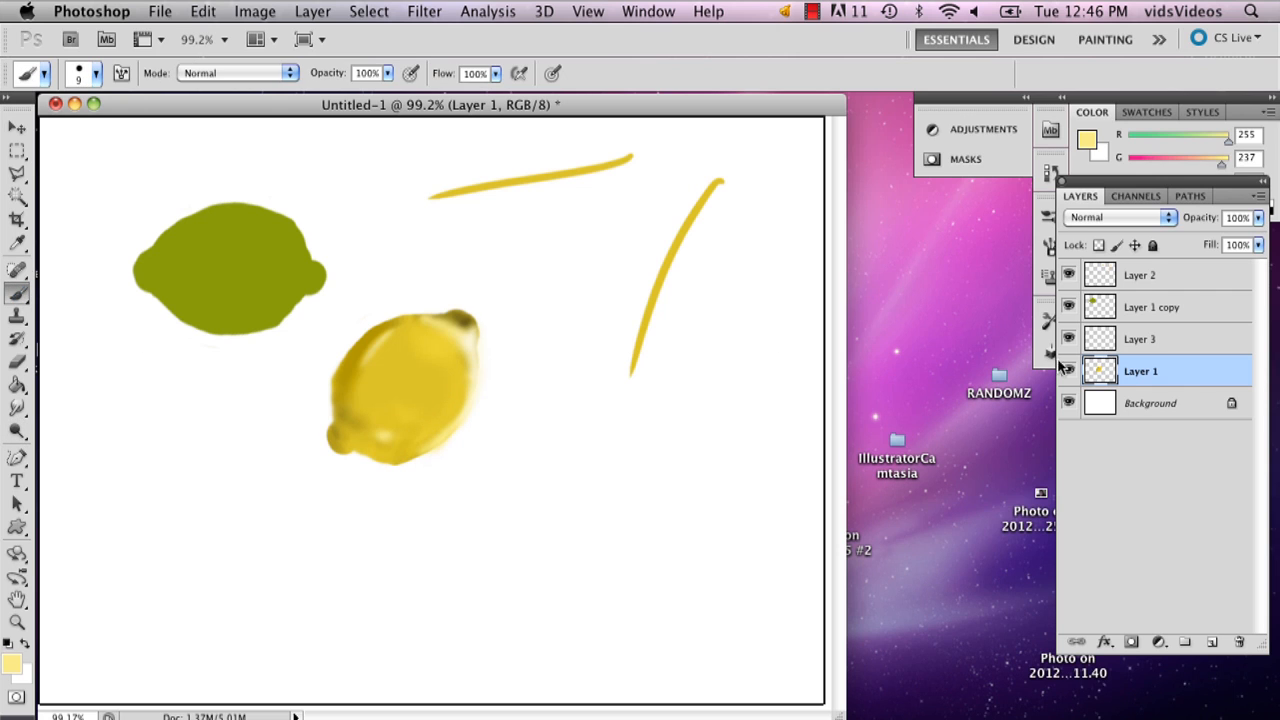
click(1140, 340)
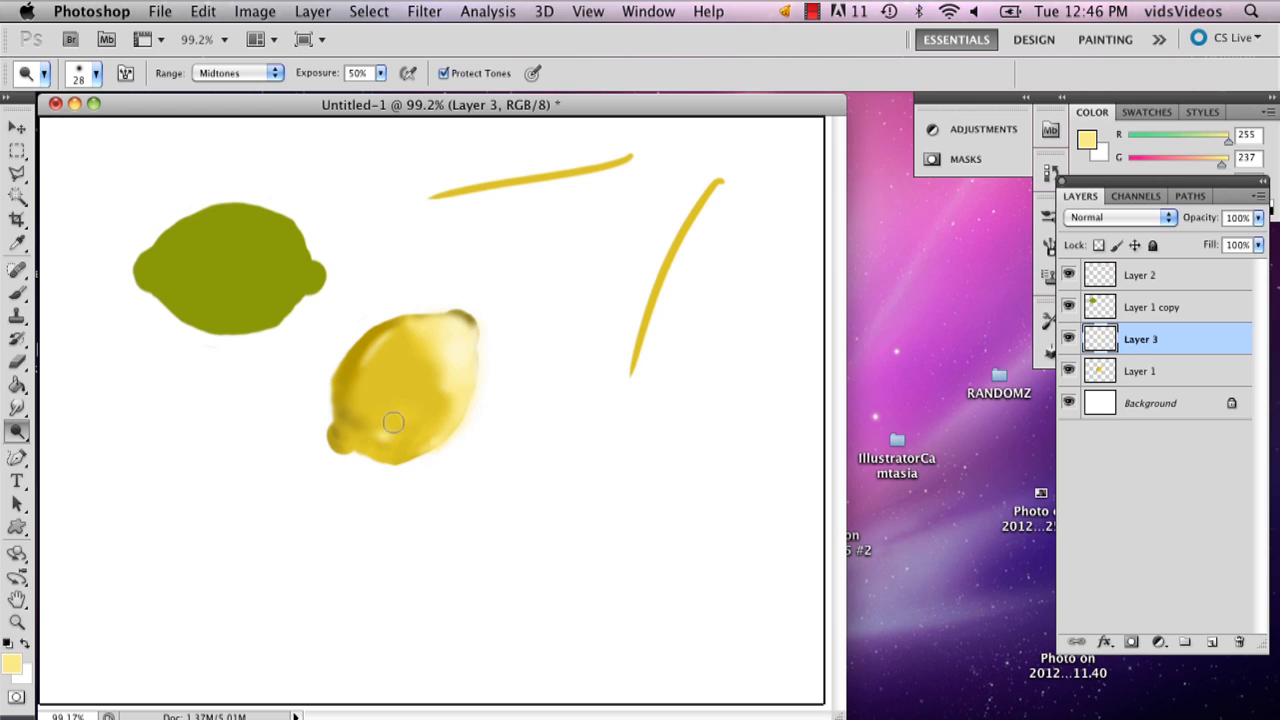
click(1140, 370)
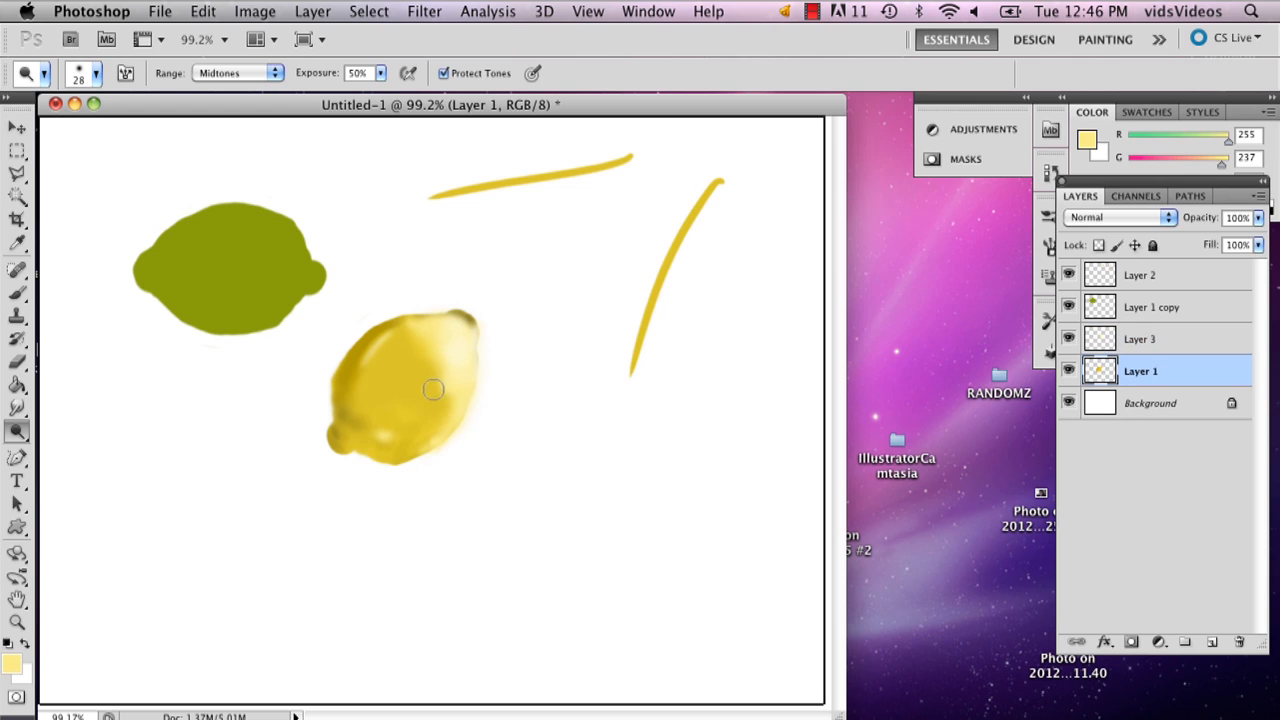
Dab white highlights on the lemon and smudge them into a soft shine.
click(96, 72)
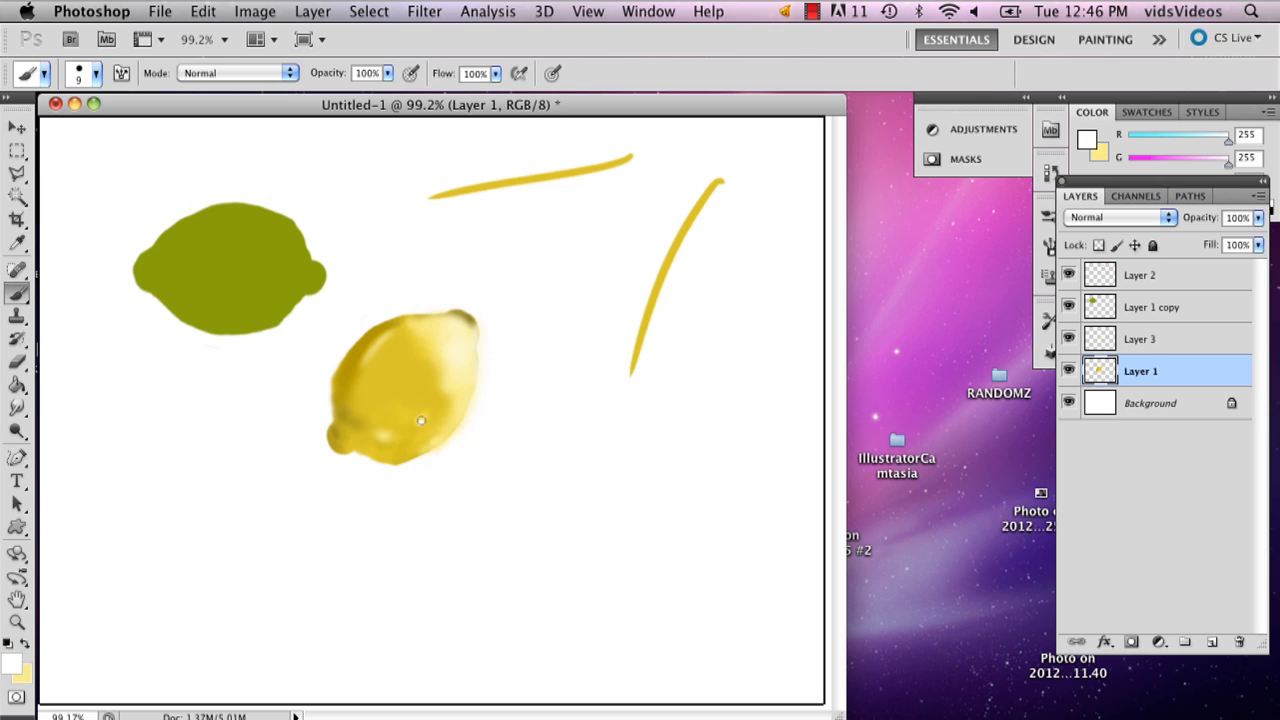
mouse_move(468, 378)
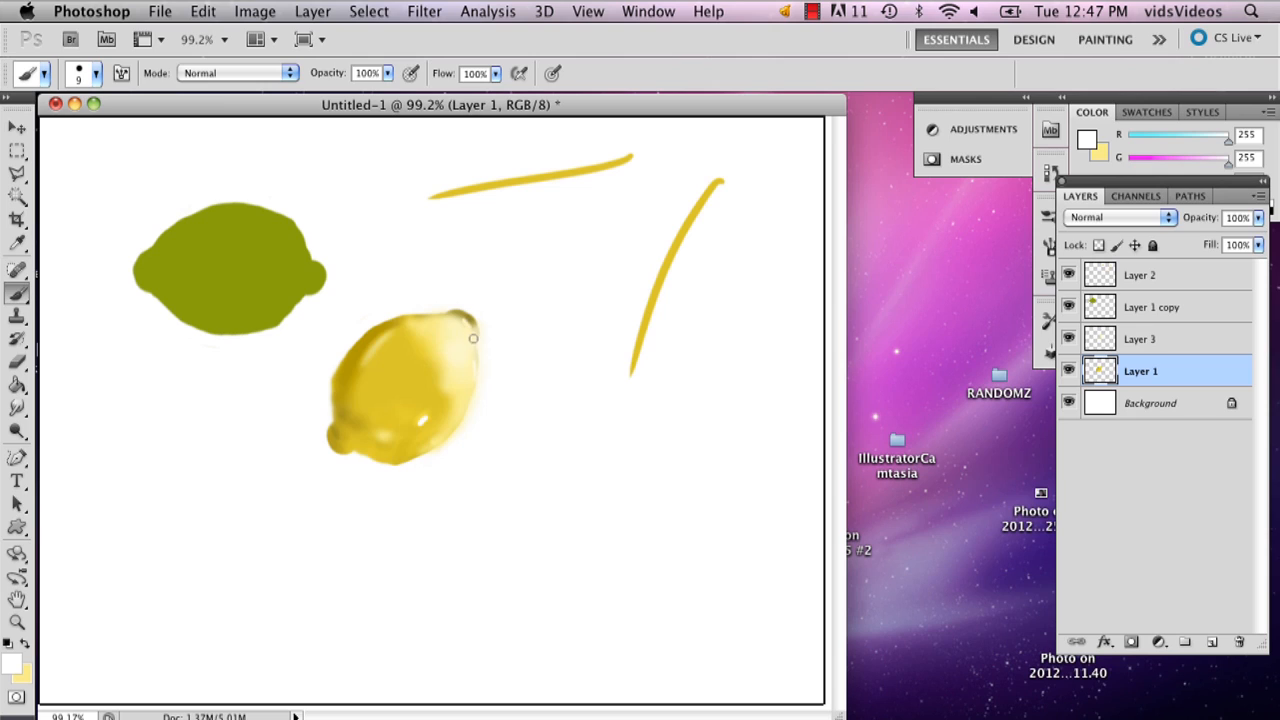
mouse_move(408, 464)
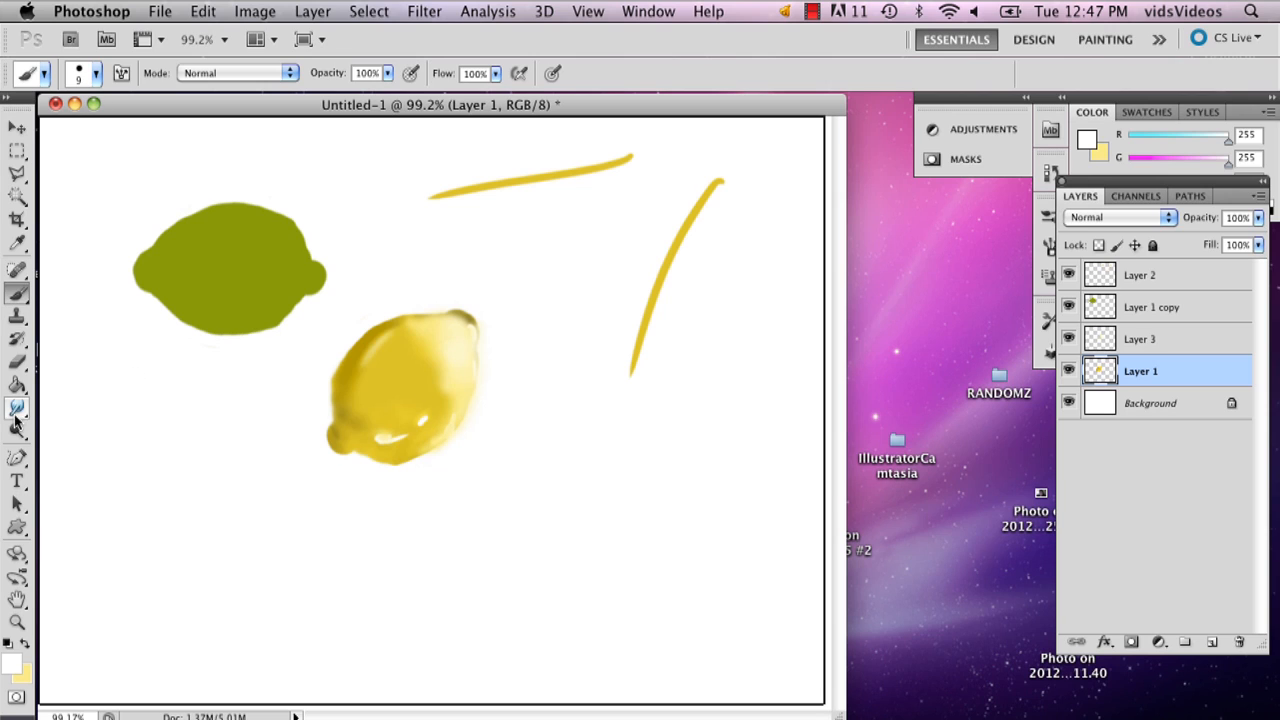
click(16, 408)
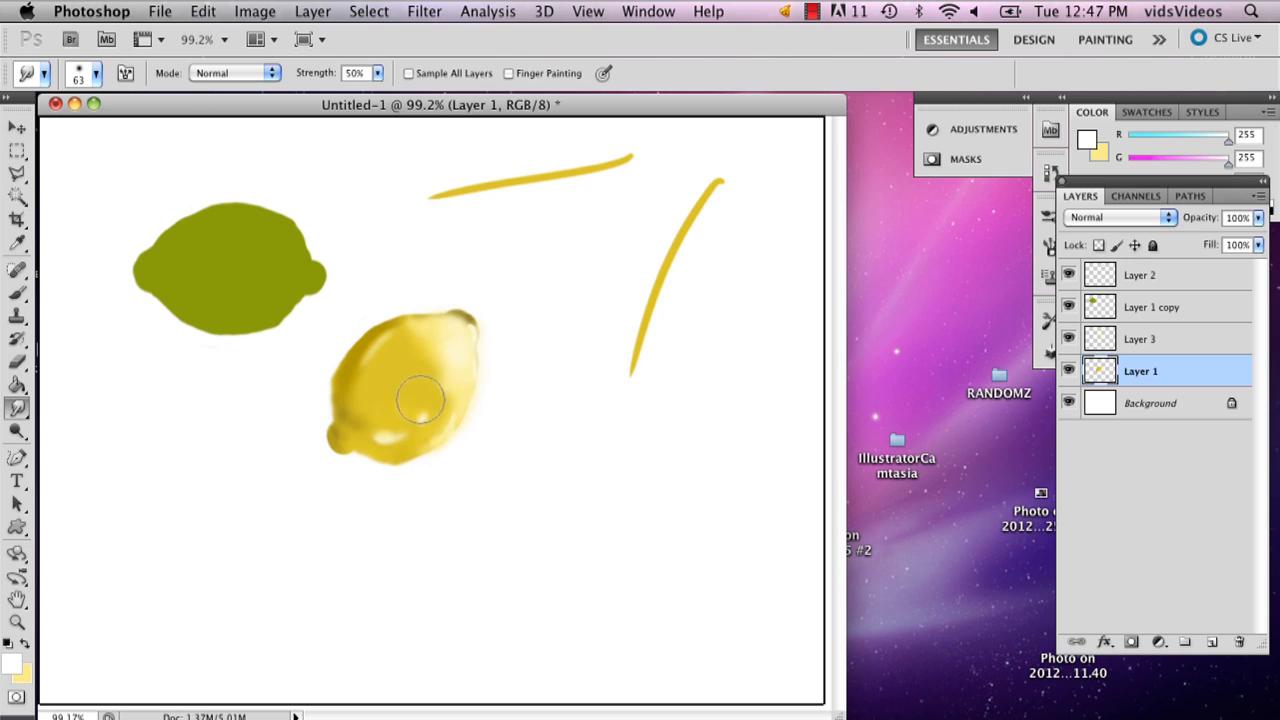
drag(420, 398, 392, 452)
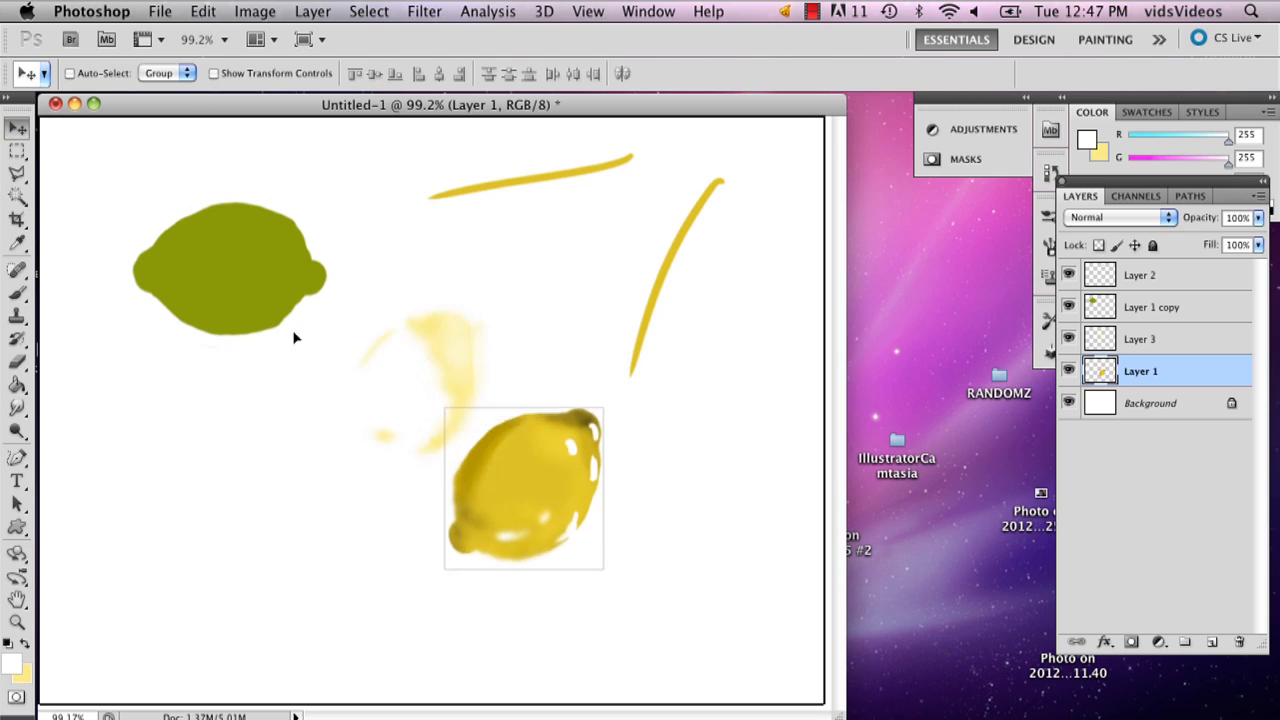
Select the lime's Layer 1 copy to position it over the lemon with Multiply blending.
click(1140, 340)
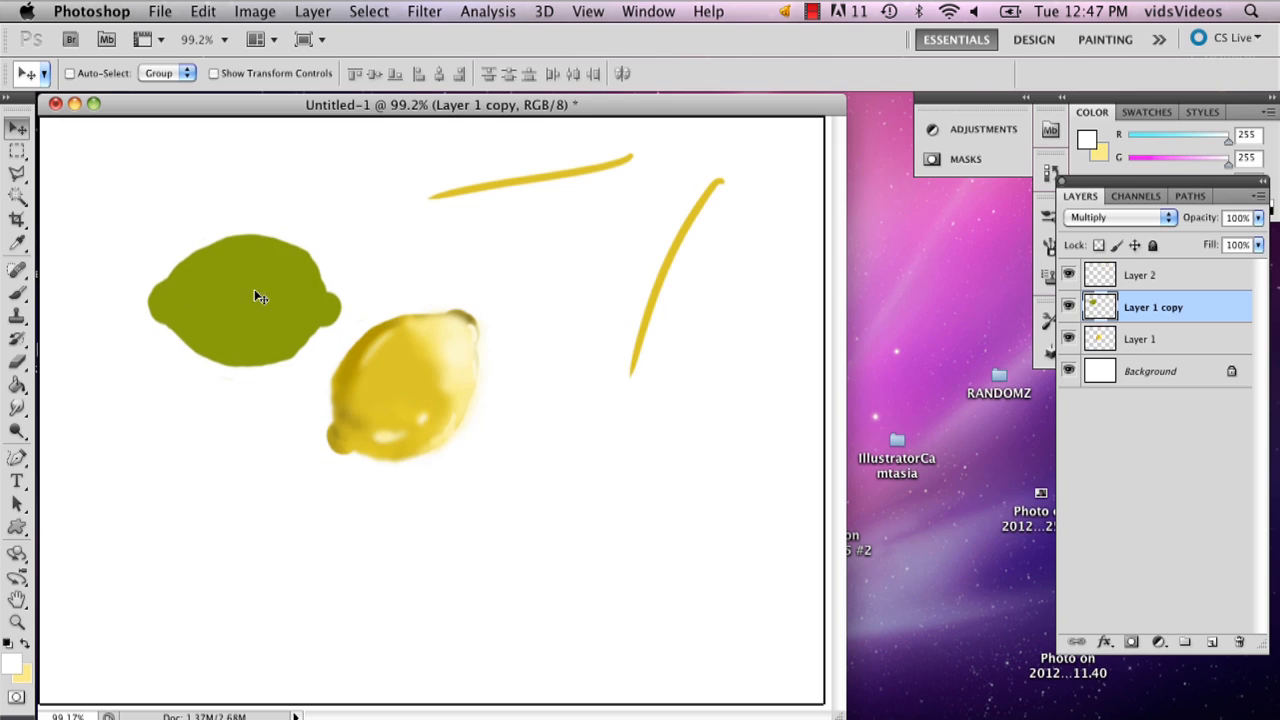
mouse_move(388, 336)
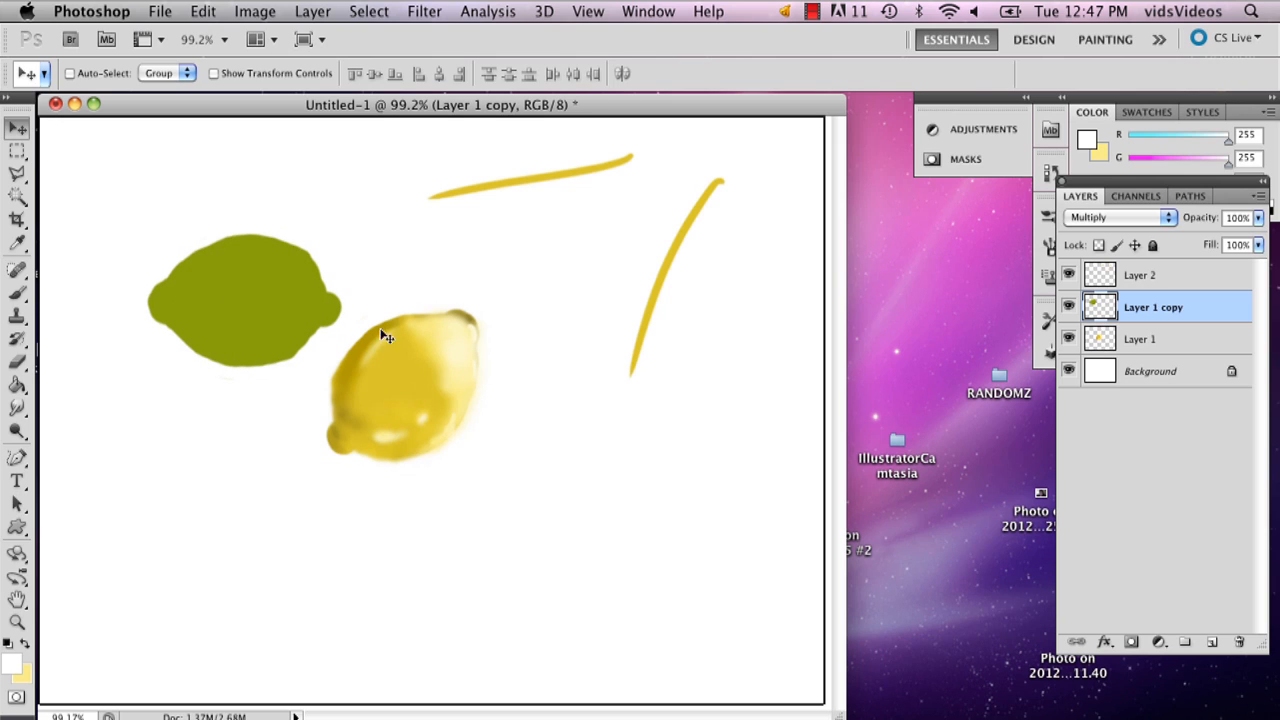
mouse_move(1136, 354)
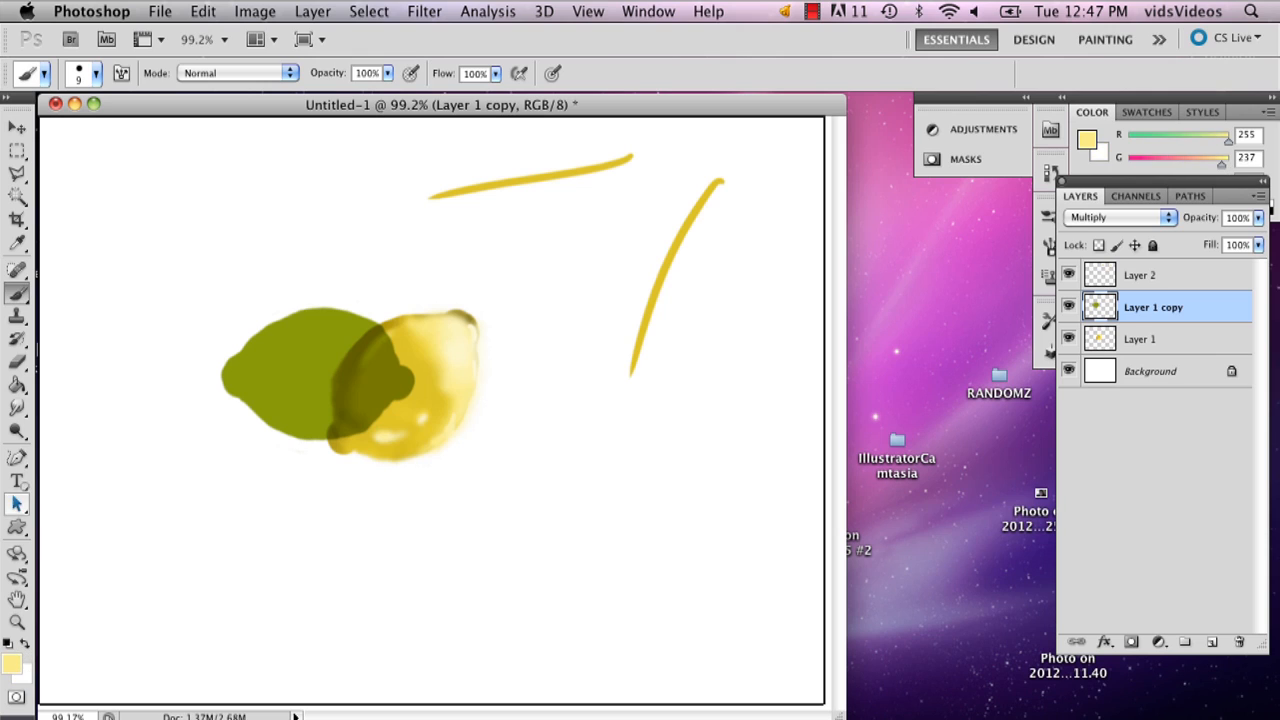
Sample the lime's green with the Eyedropper as the foreground colour.
click(16, 242)
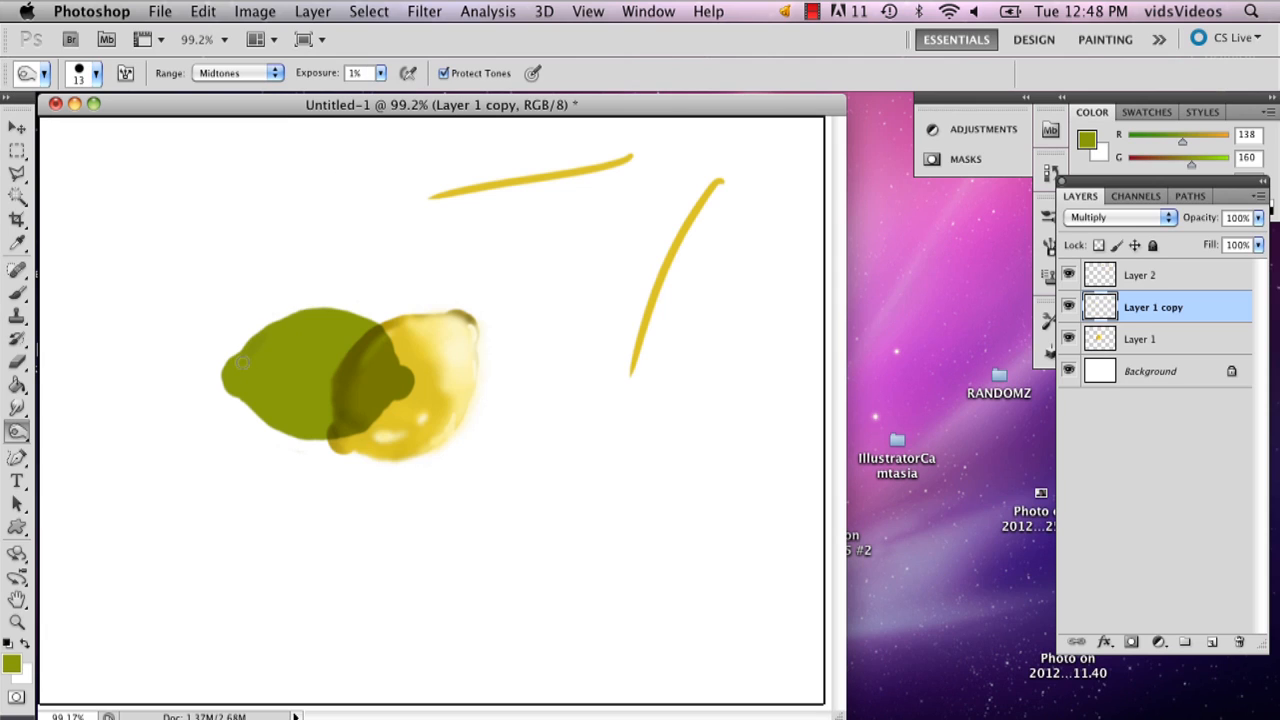
mouse_move(284, 324)
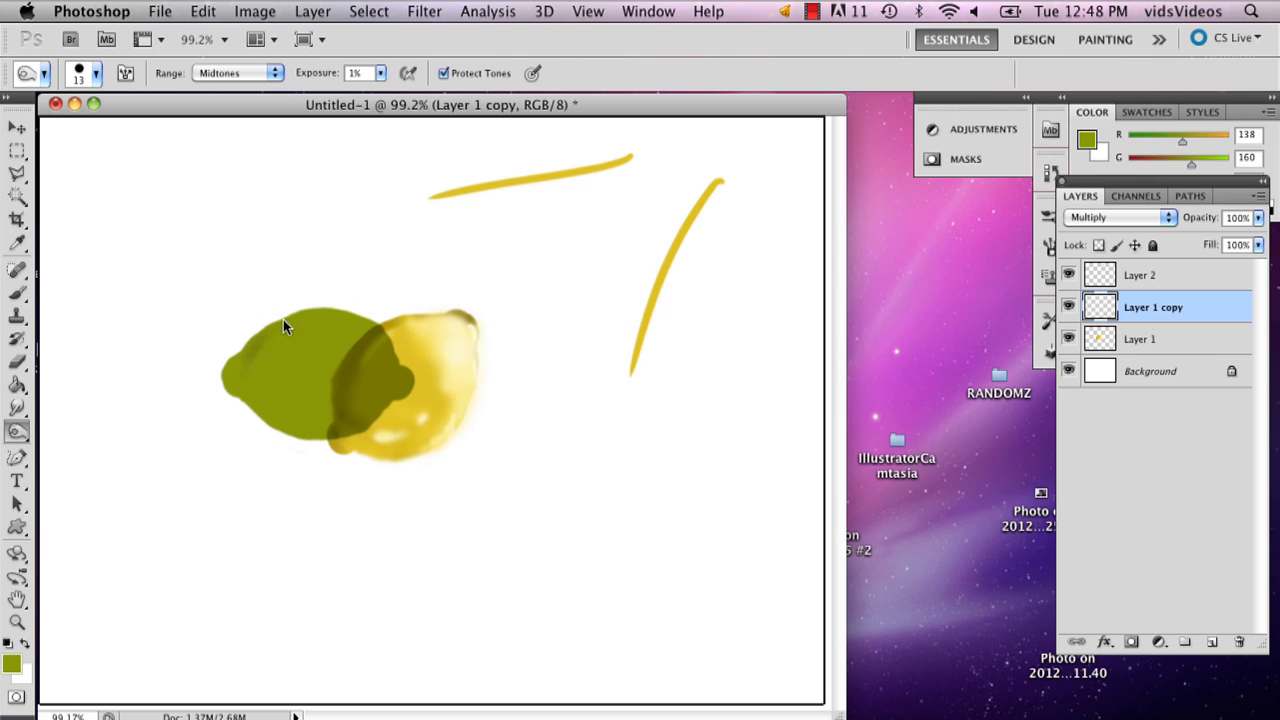
mouse_move(232, 374)
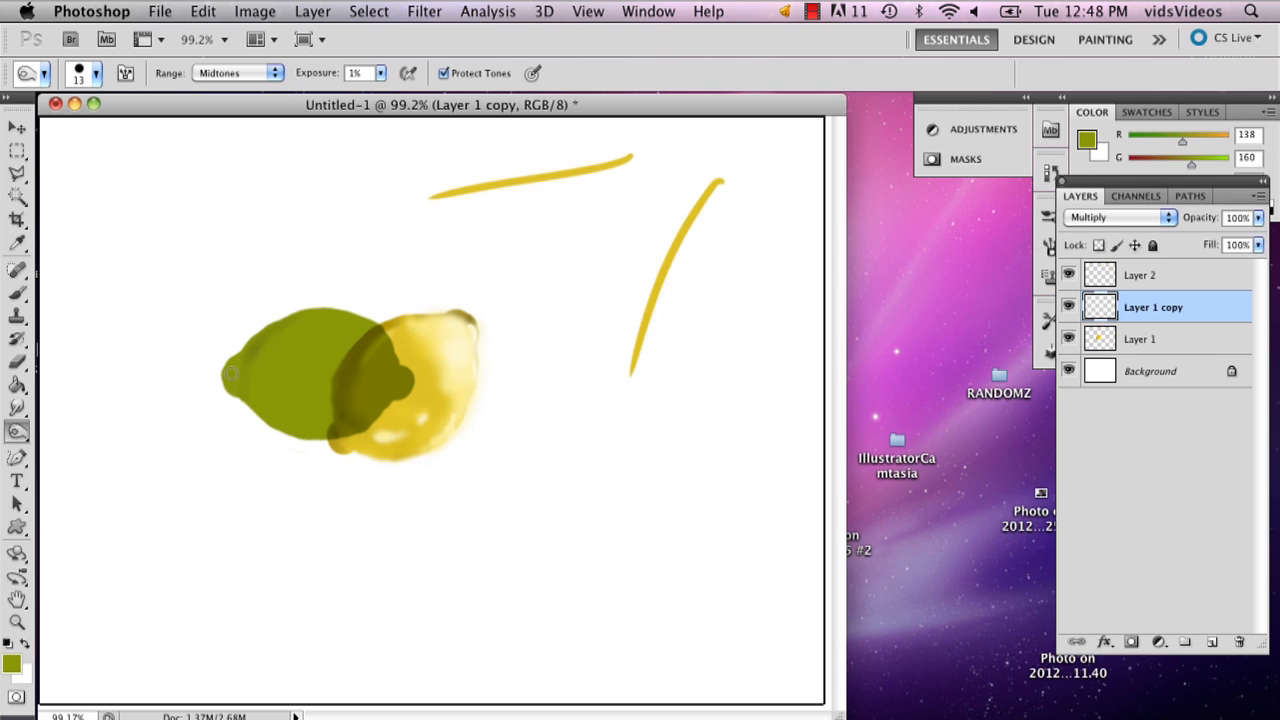
mouse_move(246, 368)
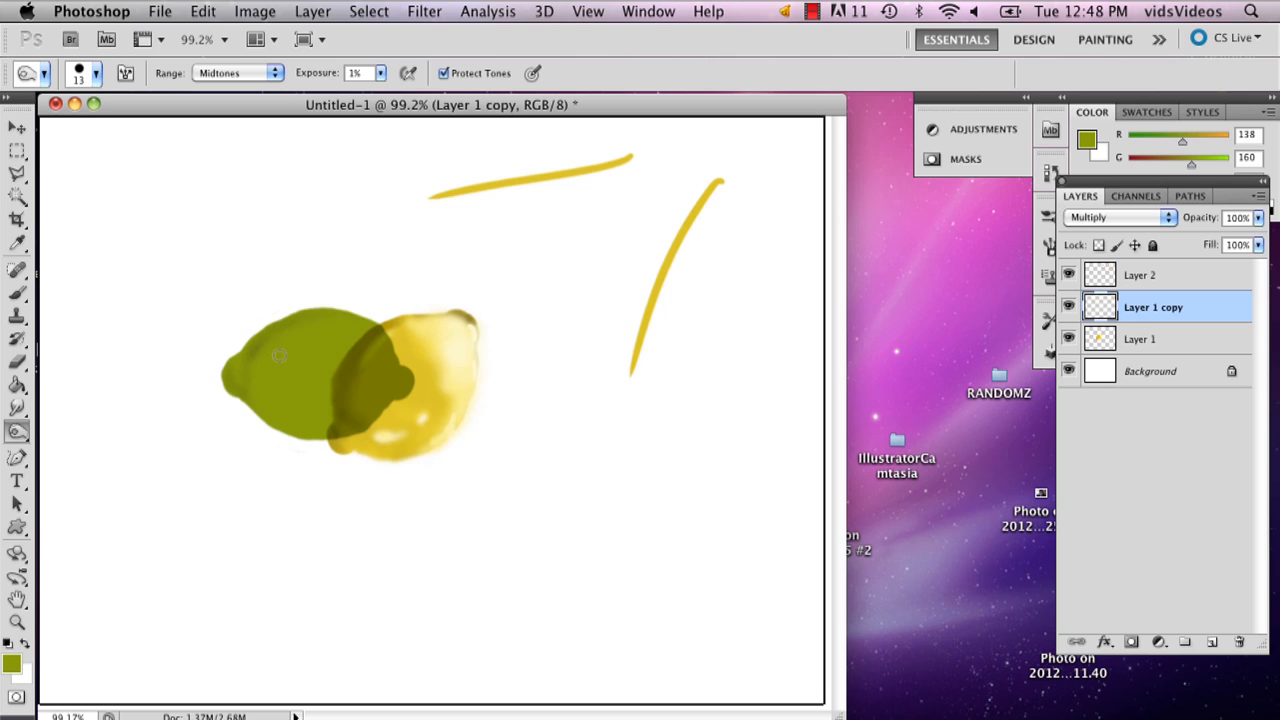
mouse_move(240, 364)
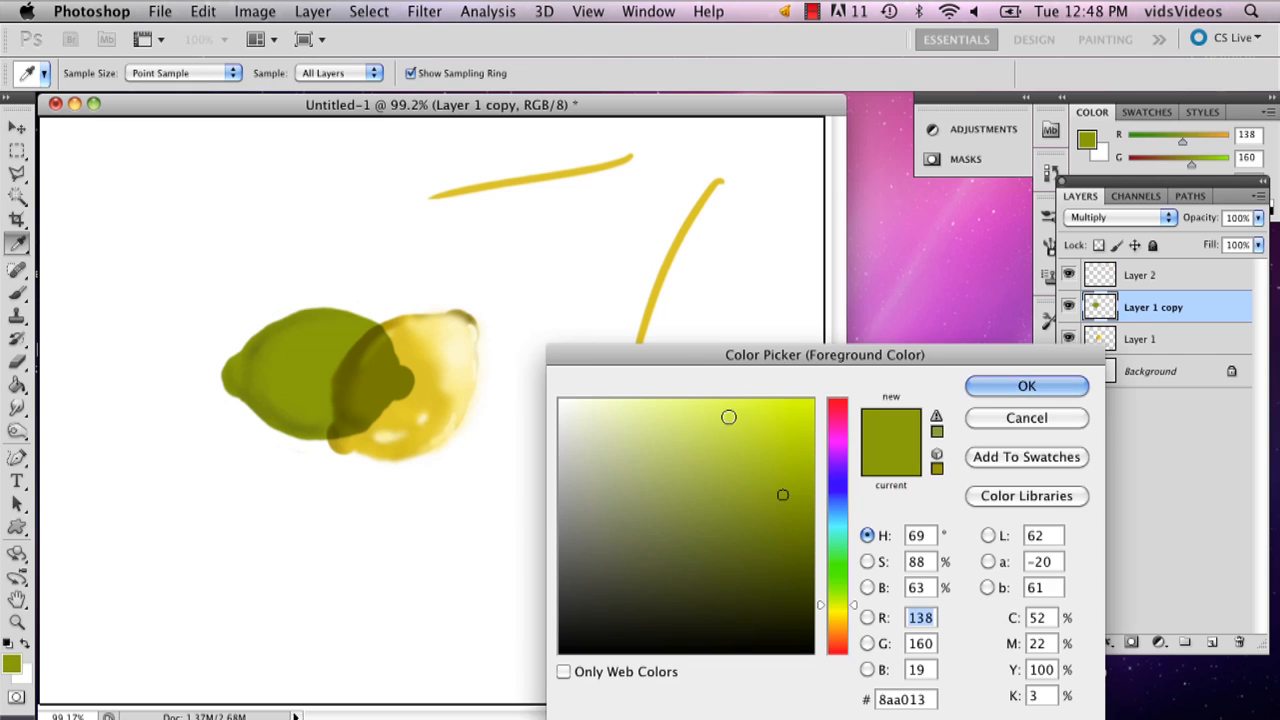
Confirm the sampled green colour for shading the lime.
click(1026, 386)
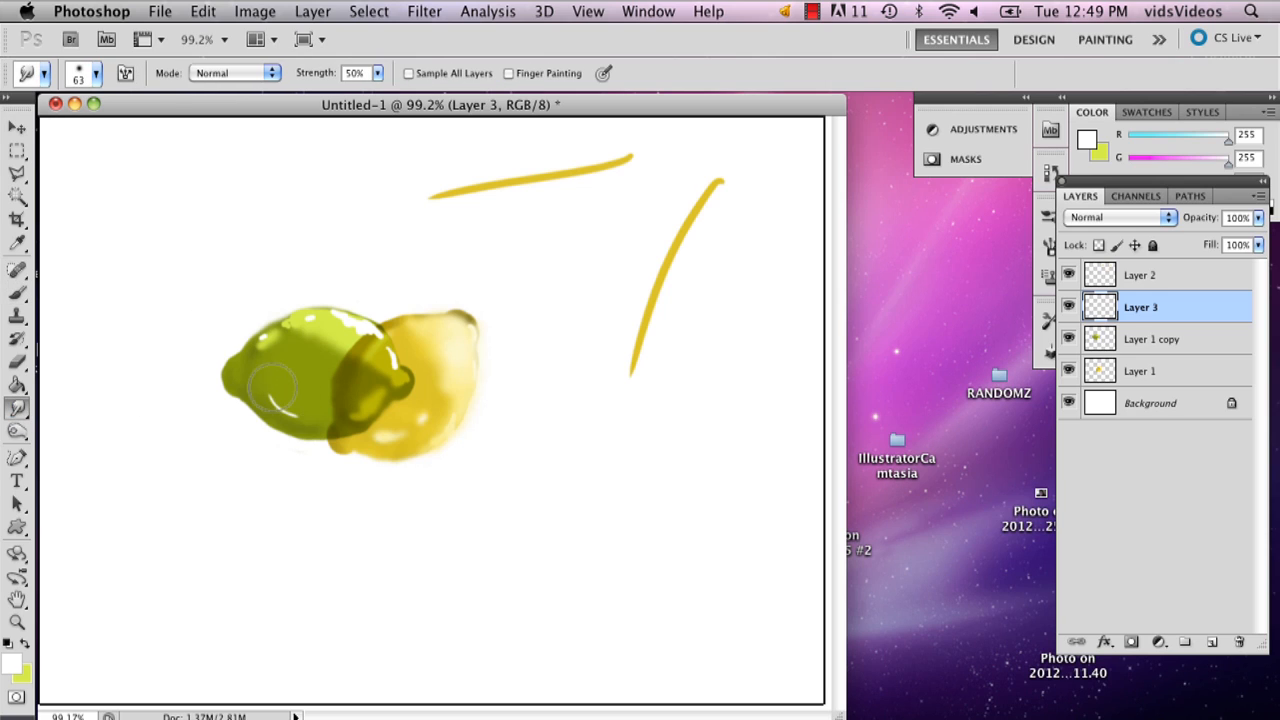
Smudge the highlight along the lime's top and upper left into a softer blended shine.
drag(280, 390, 350, 320)
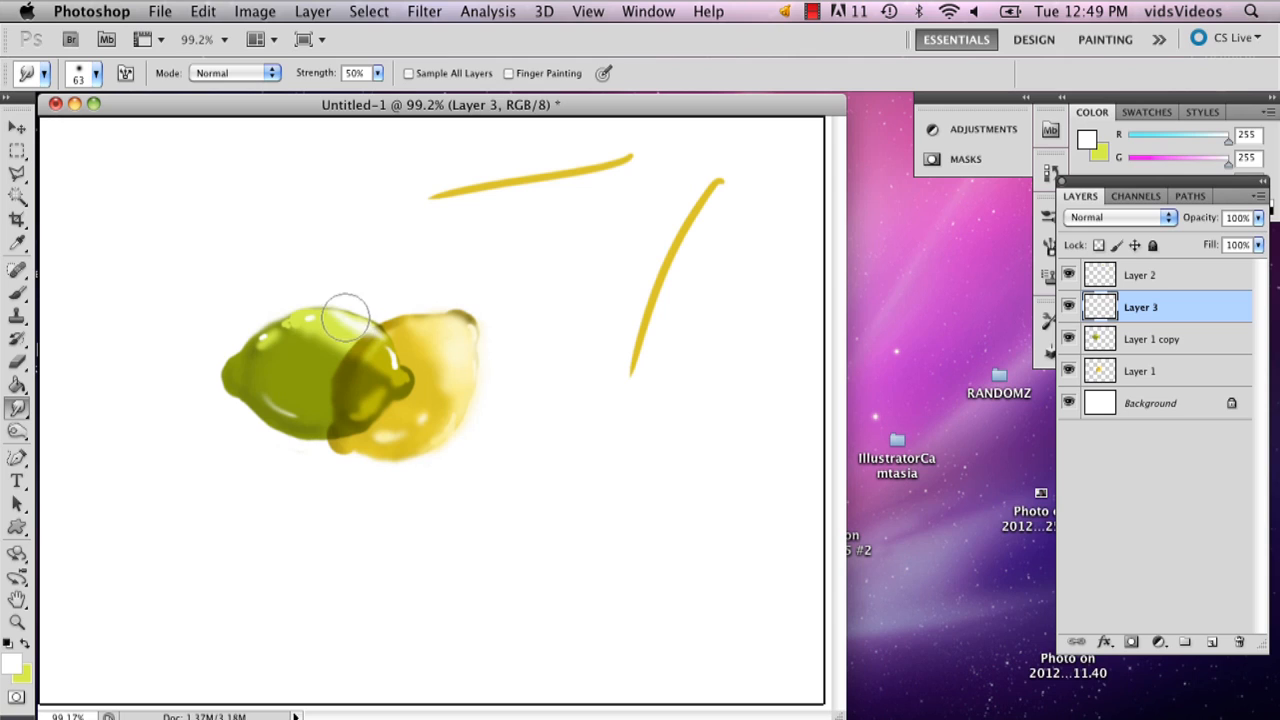
drag(344, 316, 290, 330)
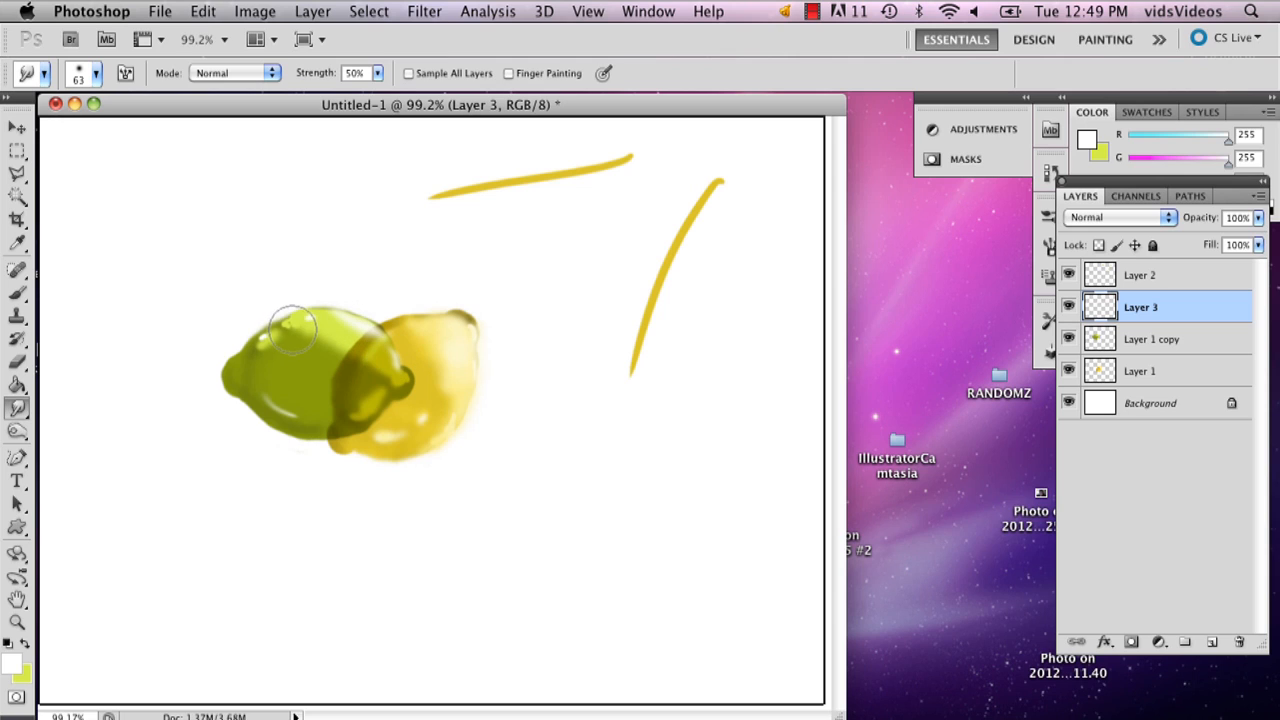
click(18, 272)
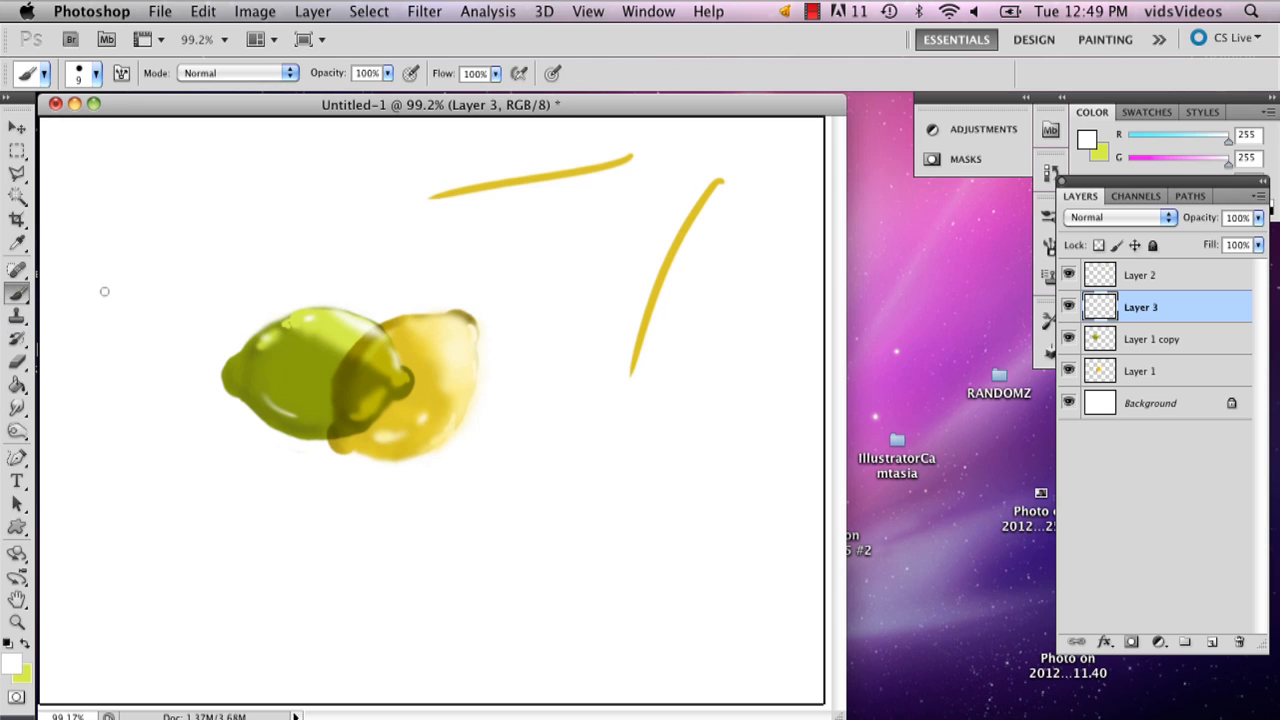
mouse_move(750, 390)
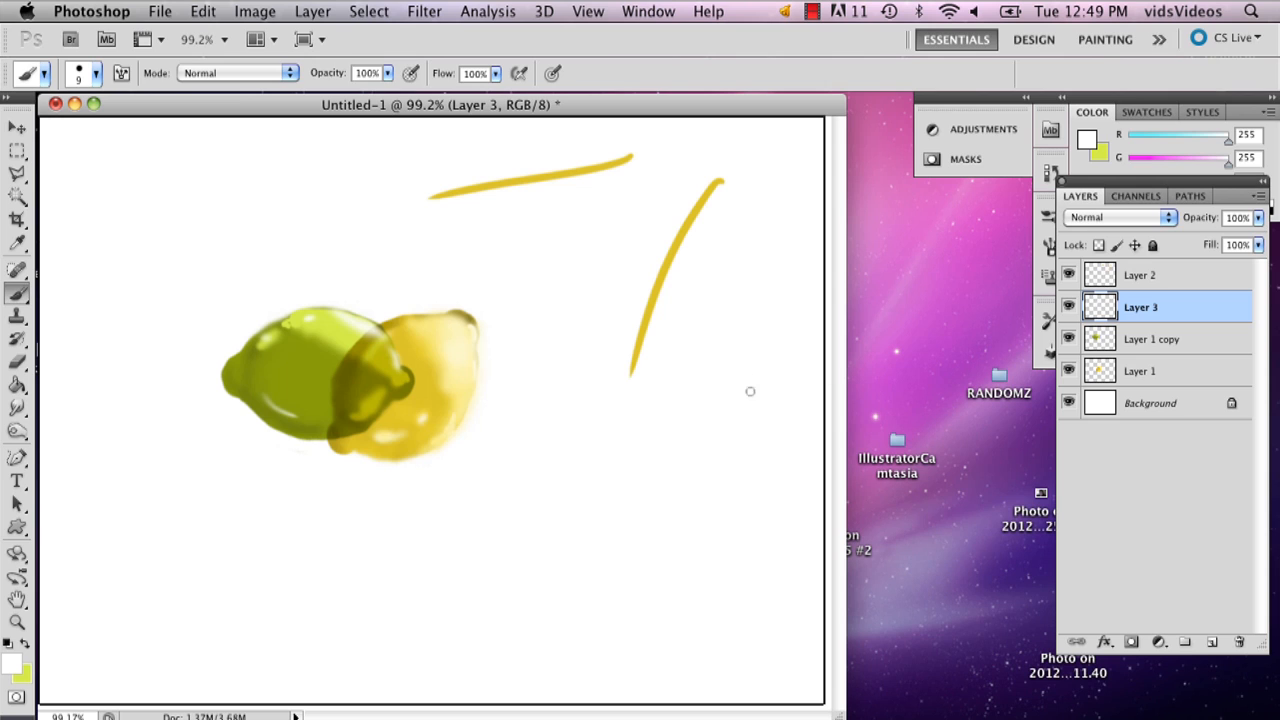
click(16, 128)
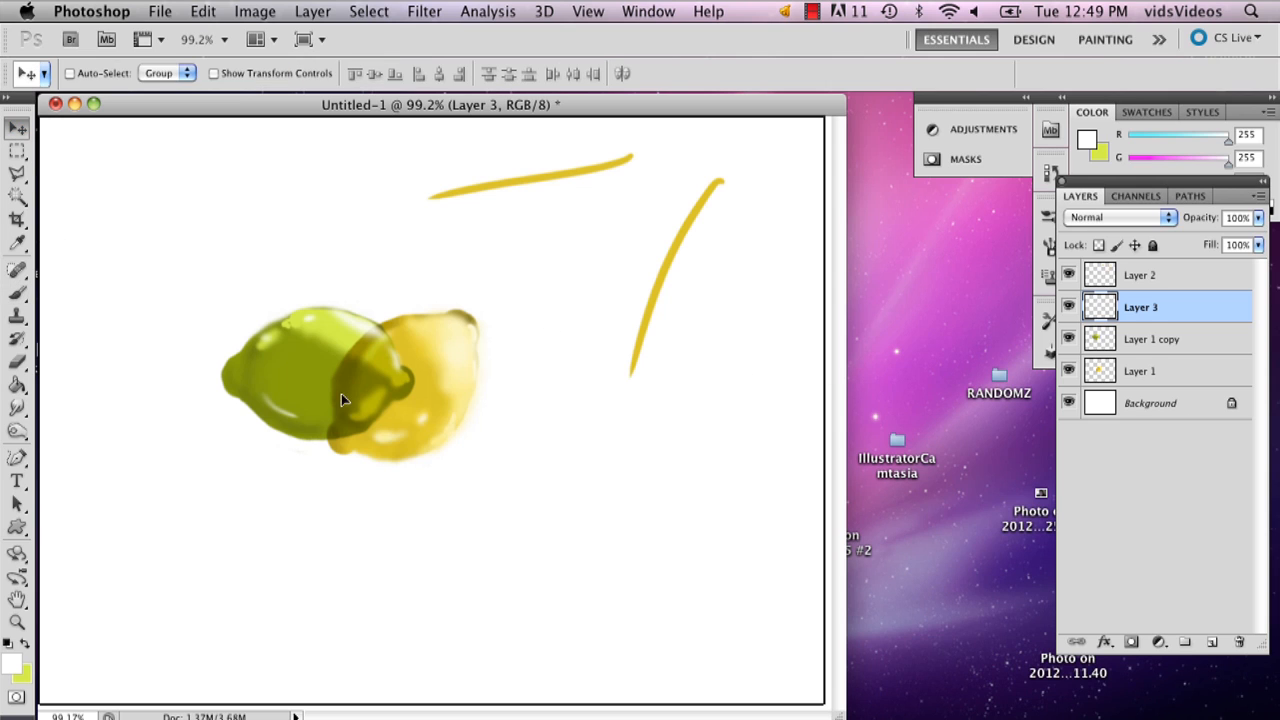
Select the lime's layer from the canvas and move it over the lemon's lower right.
right_click(1140, 308)
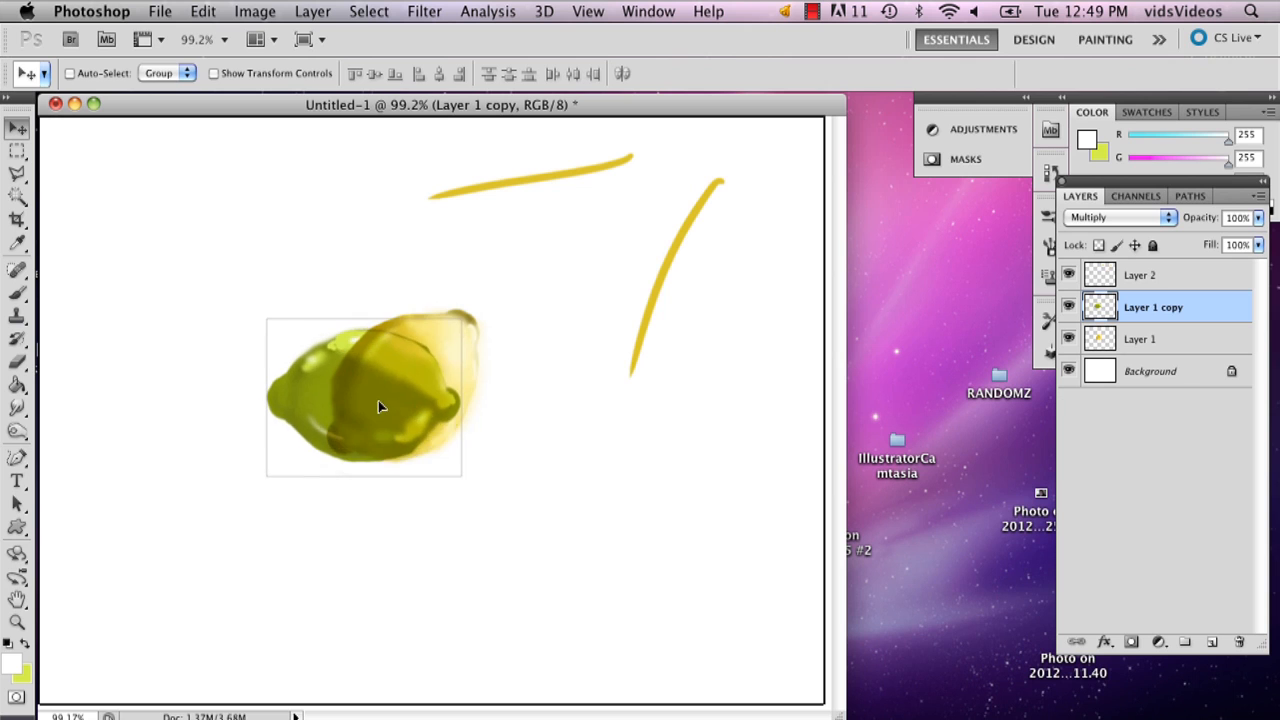
drag(380, 404, 492, 442)
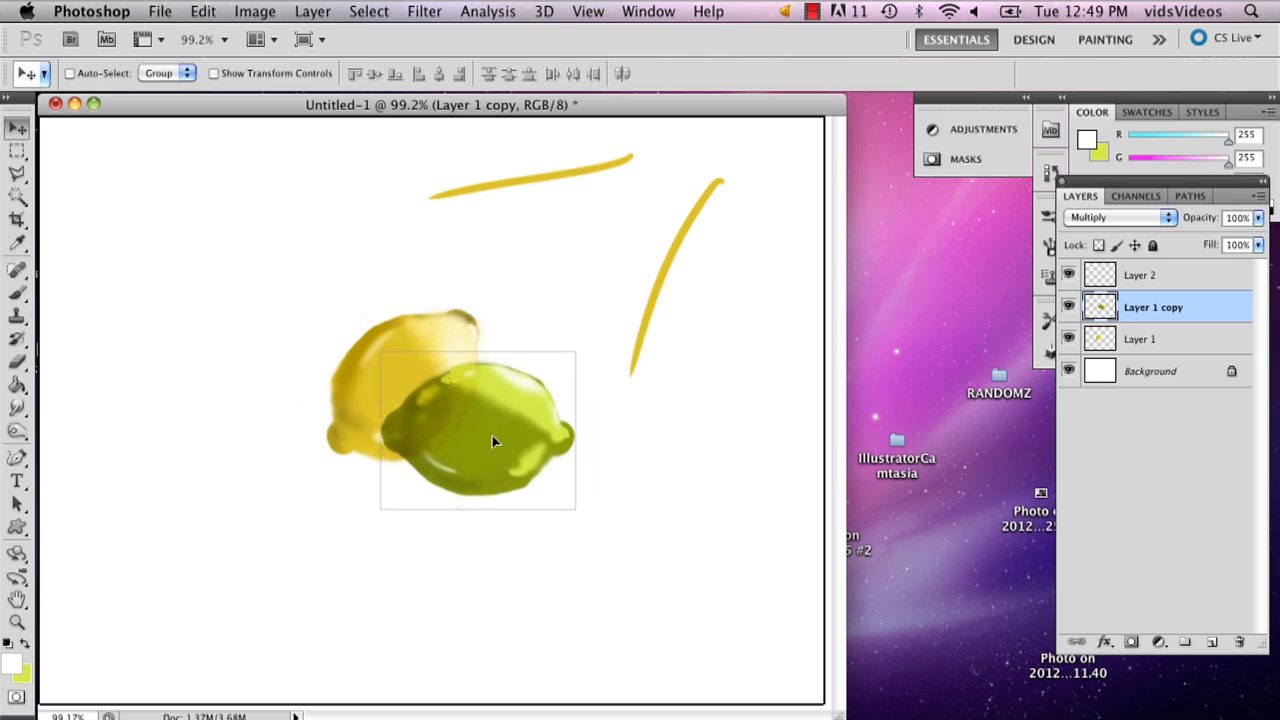